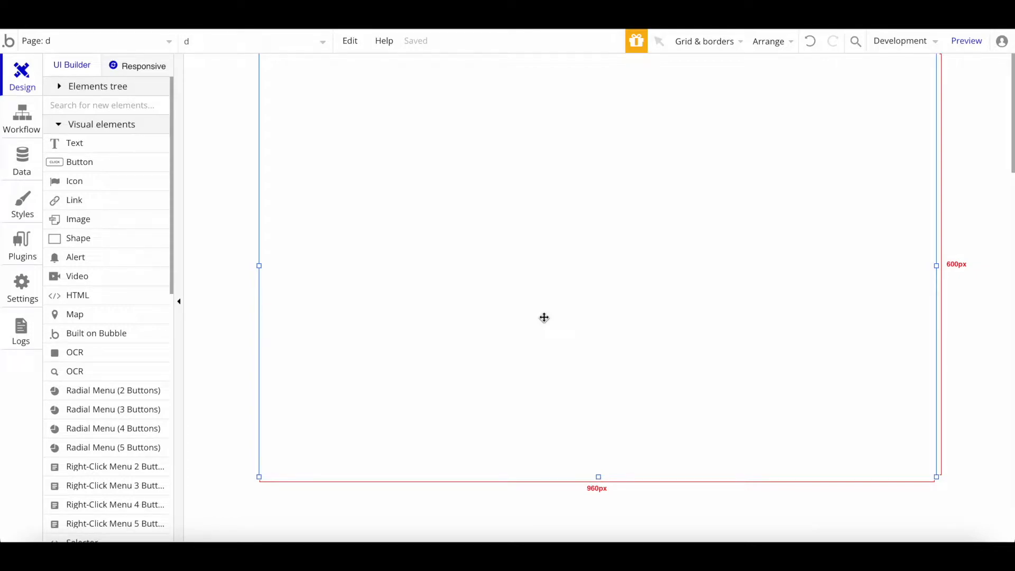
Step: Review the installed Split Texts Without Breaking plugin, then return to the page design
left_click(22, 247)
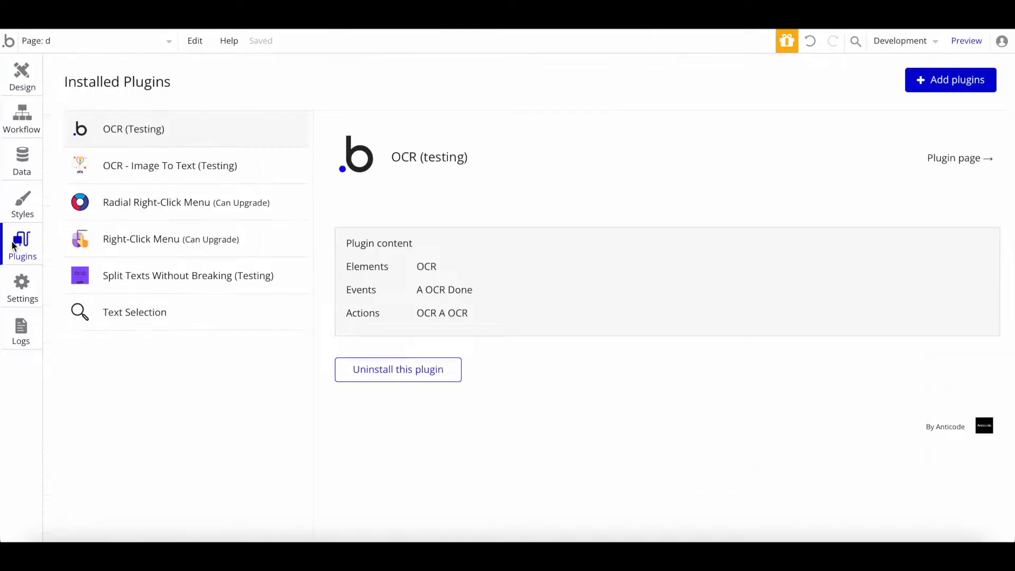
left_click(188, 275)
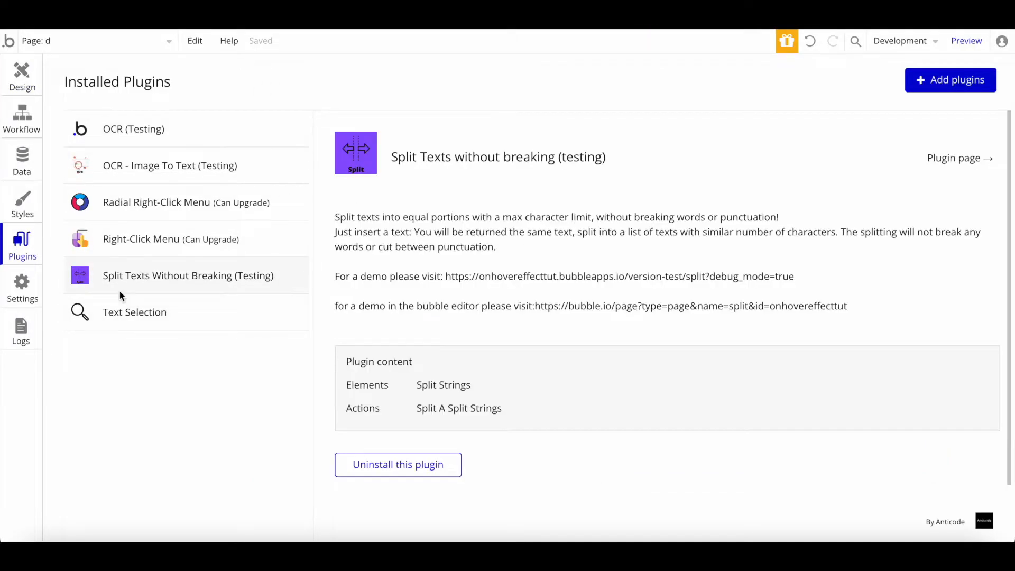
mouse_move(223, 286)
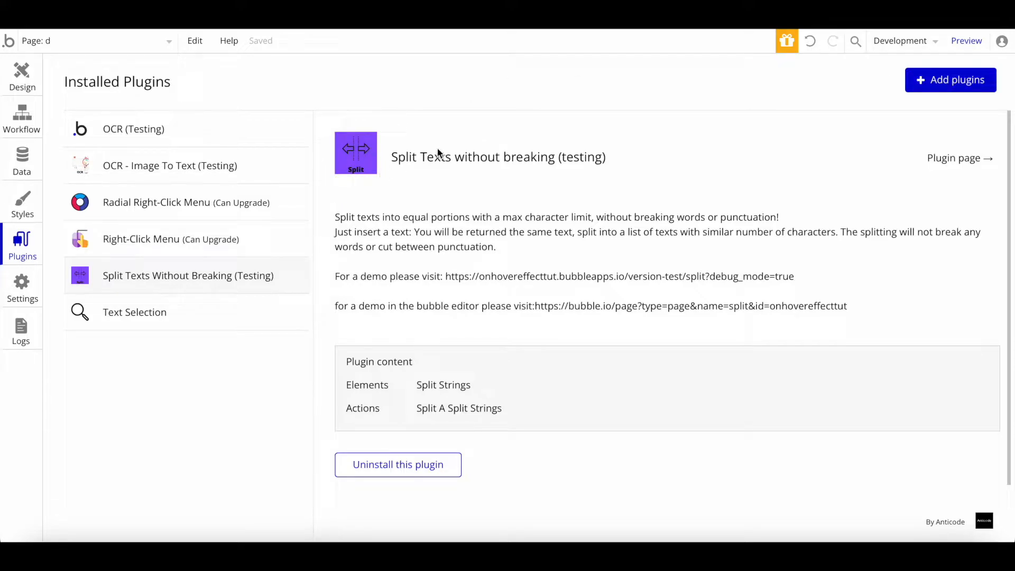
mouse_move(471, 348)
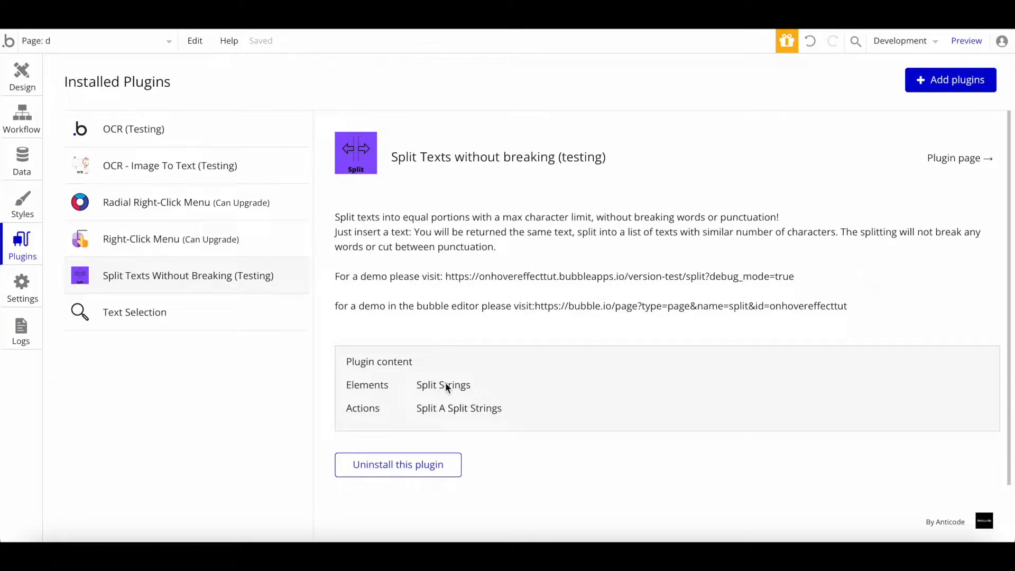
mouse_move(355, 409)
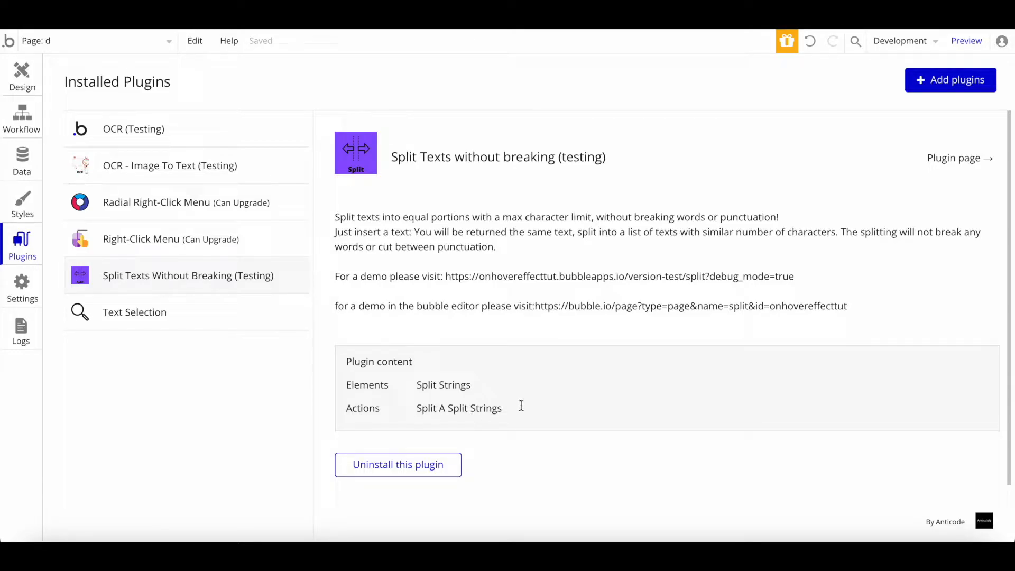
left_click(21, 74)
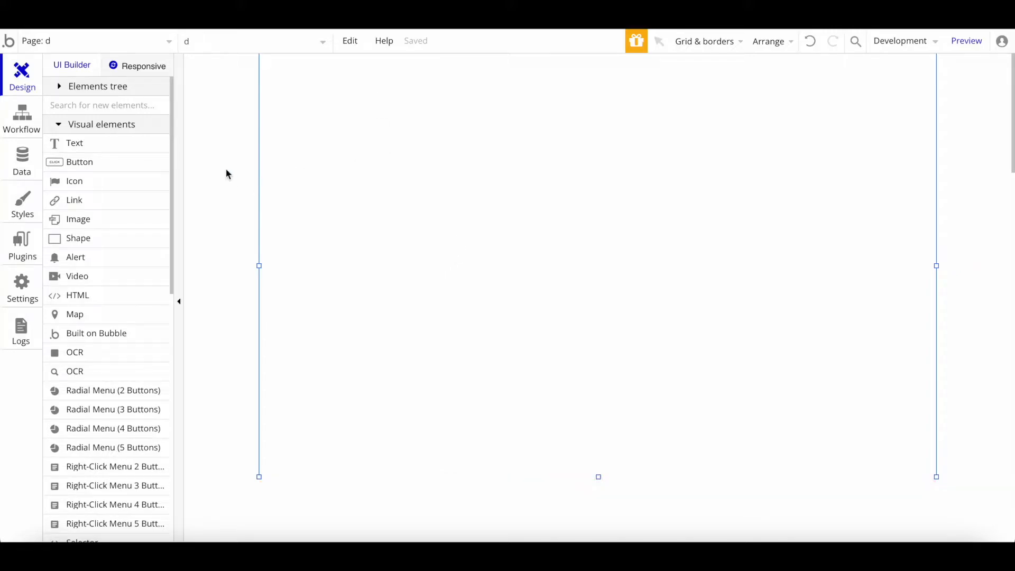
left_click(74, 143)
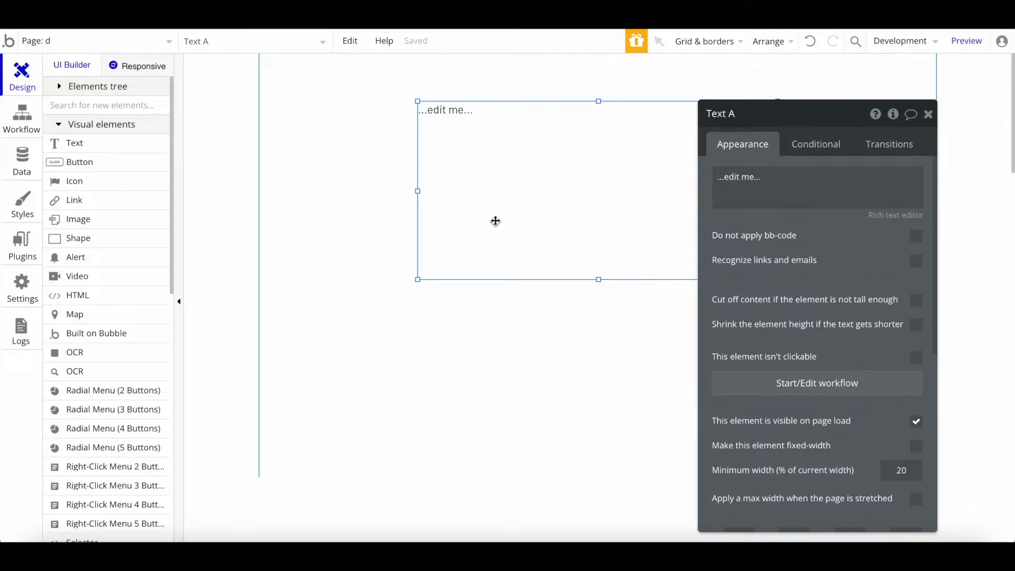
mouse_move(747, 160)
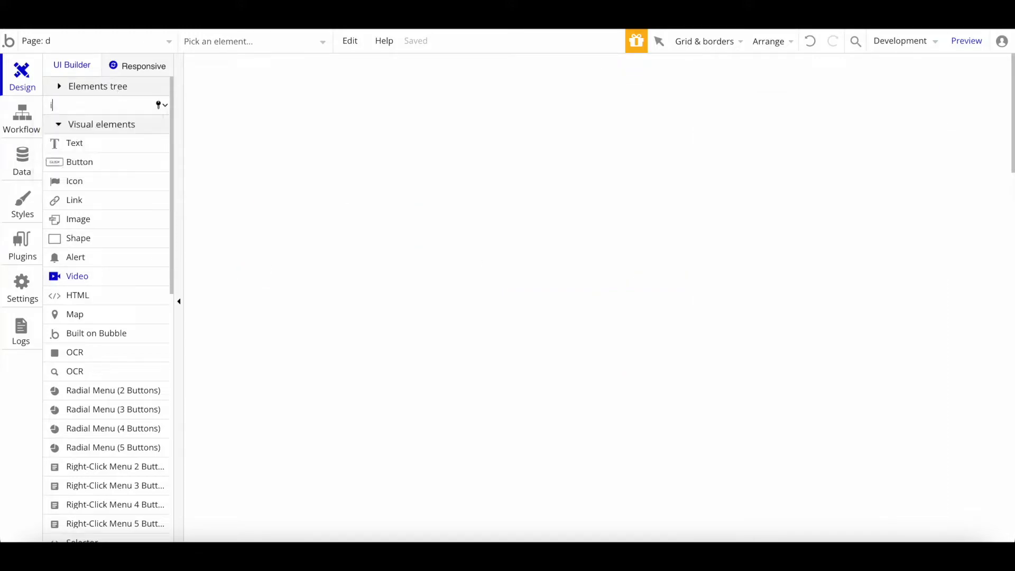
Step: Add a MultilineInput to the page and centre it horizontally
type("mult")
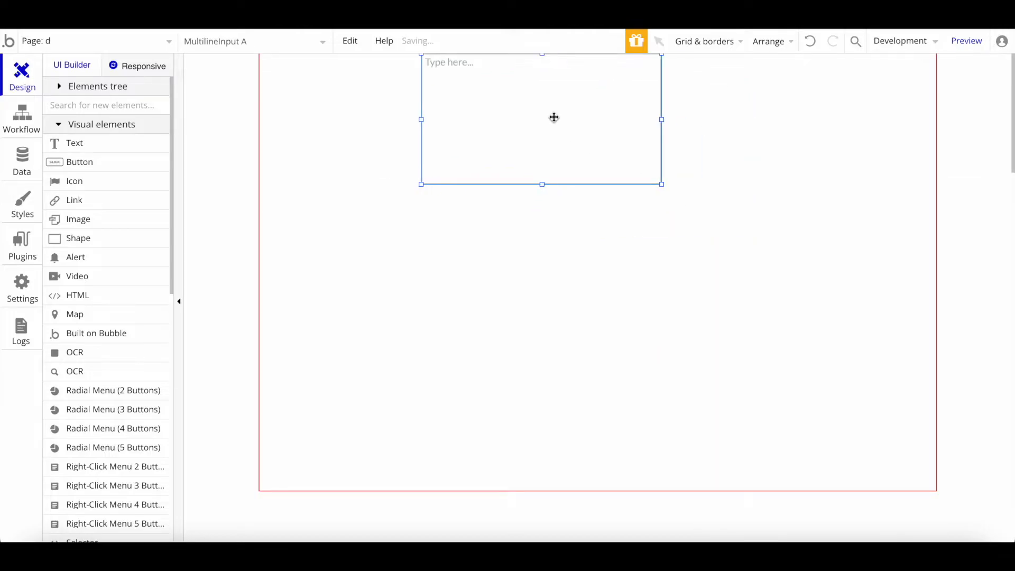
right_click(553, 118)
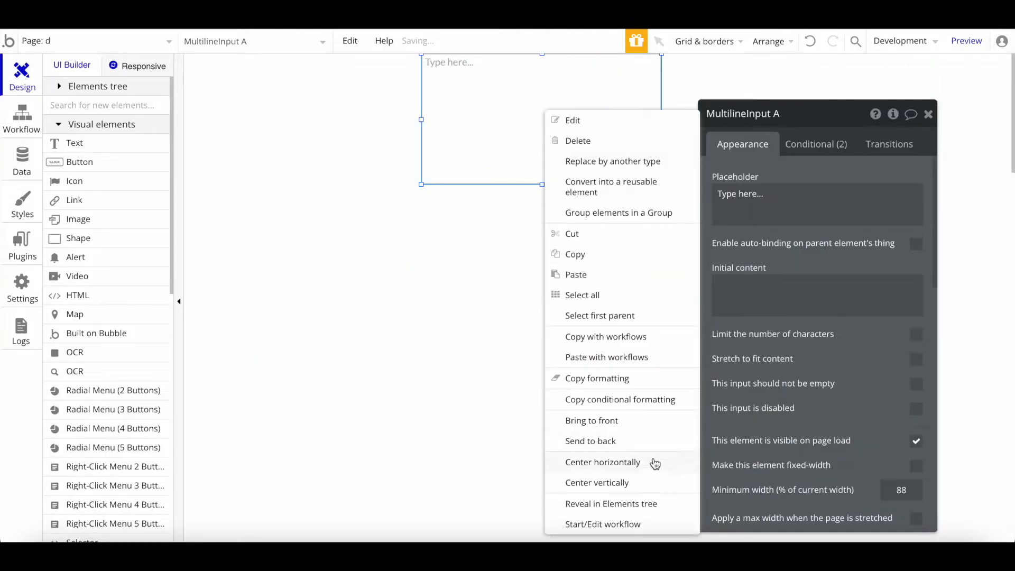
left_click(602, 462)
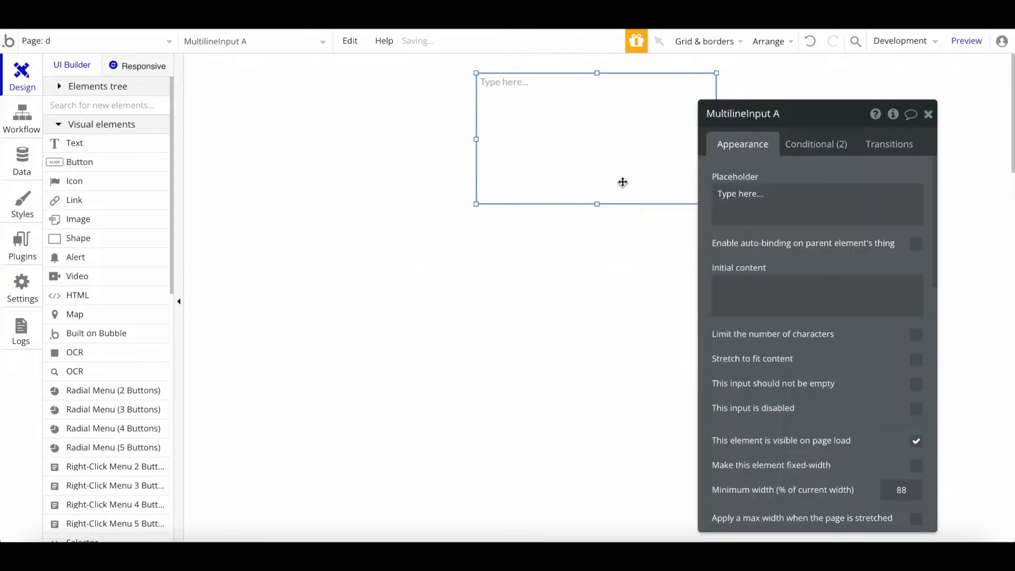
Step: Add a Text showing MultilineInput A's value truncated to 100 and launch the preview
right_click(501, 320)
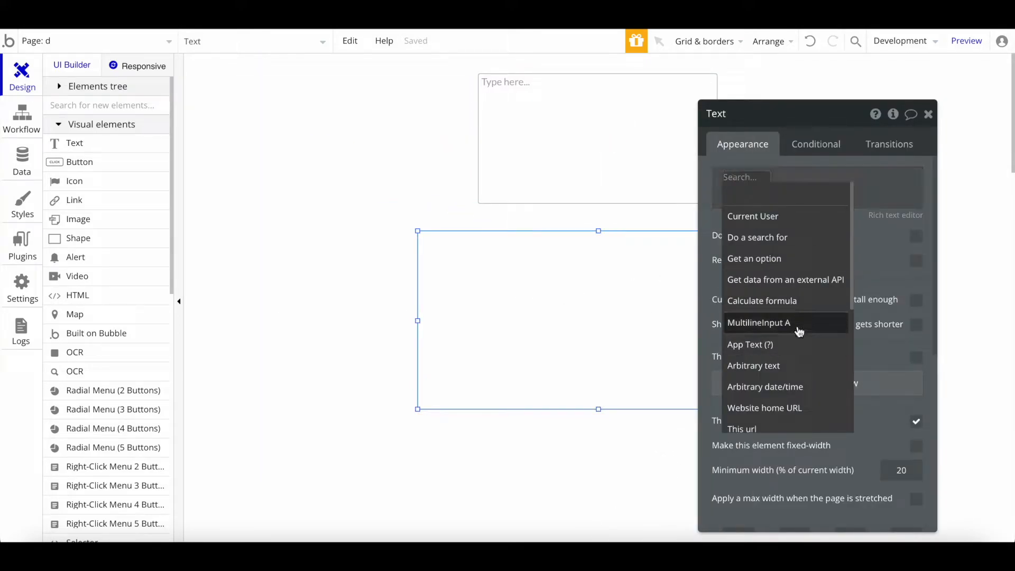
left_click(760, 322)
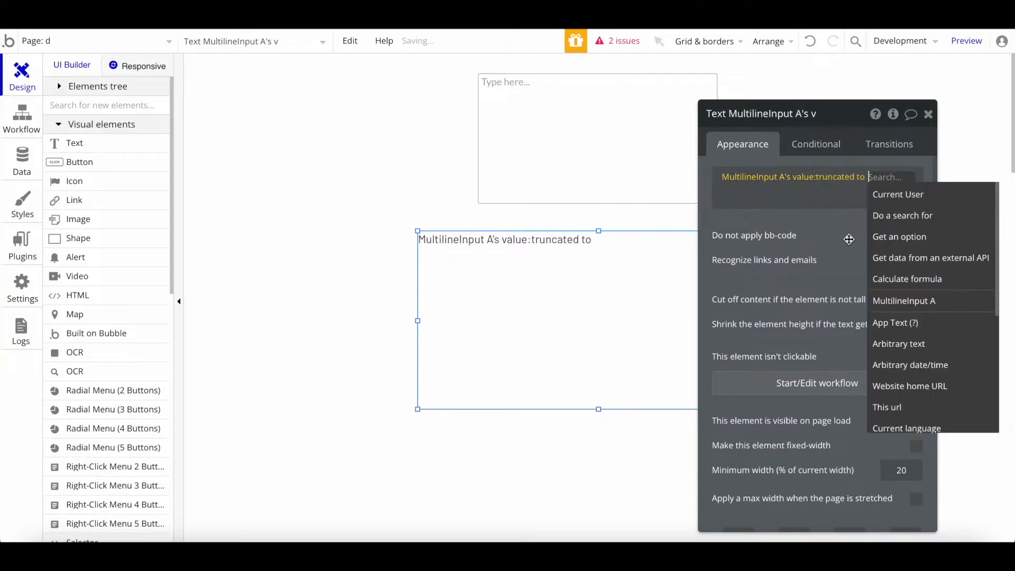
type("100")
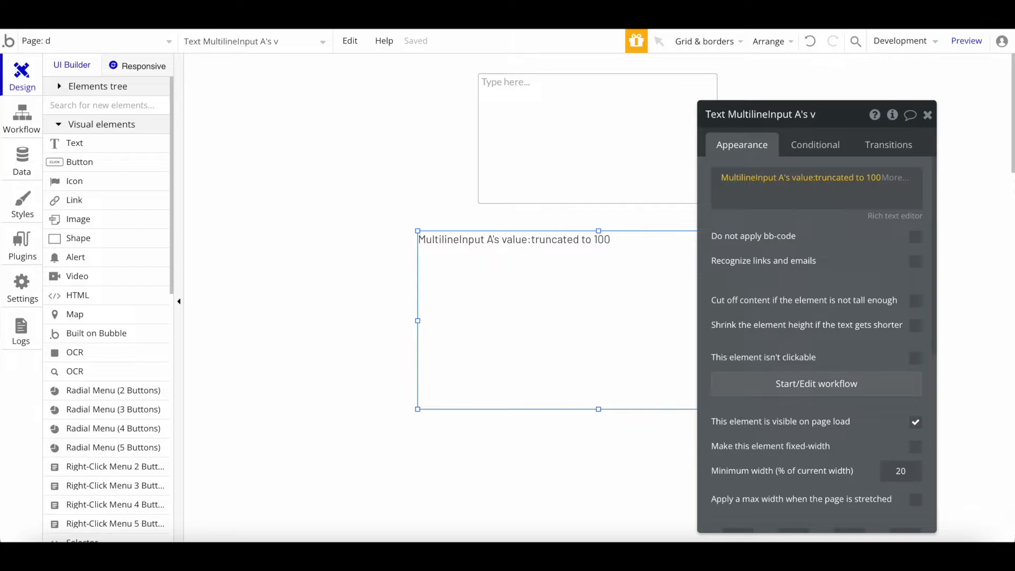
left_click(966, 41)
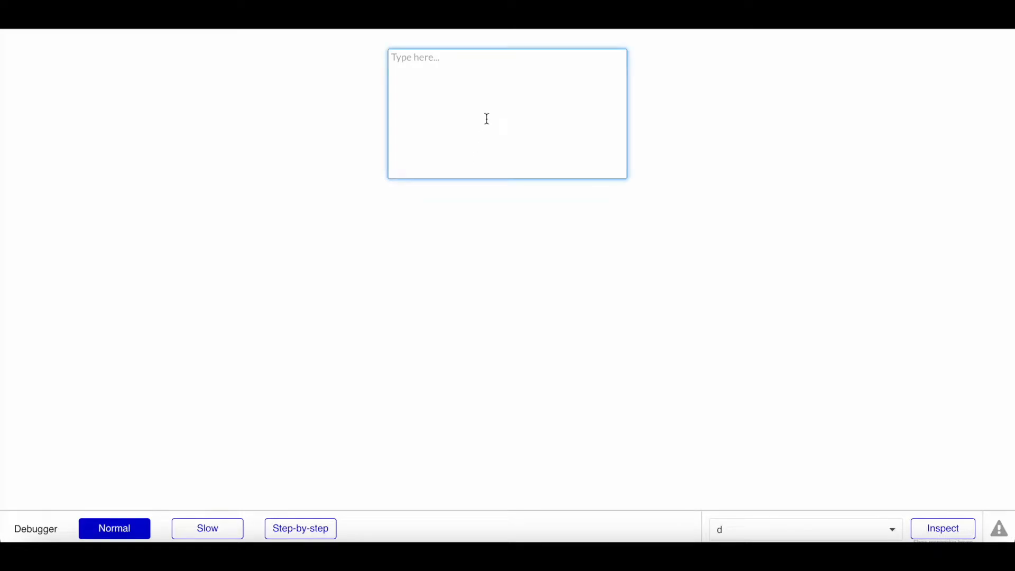
Step: Enter 'Hello this is a test,' several times in the preview input so the text below shows only 100 characters
type("Hello this")
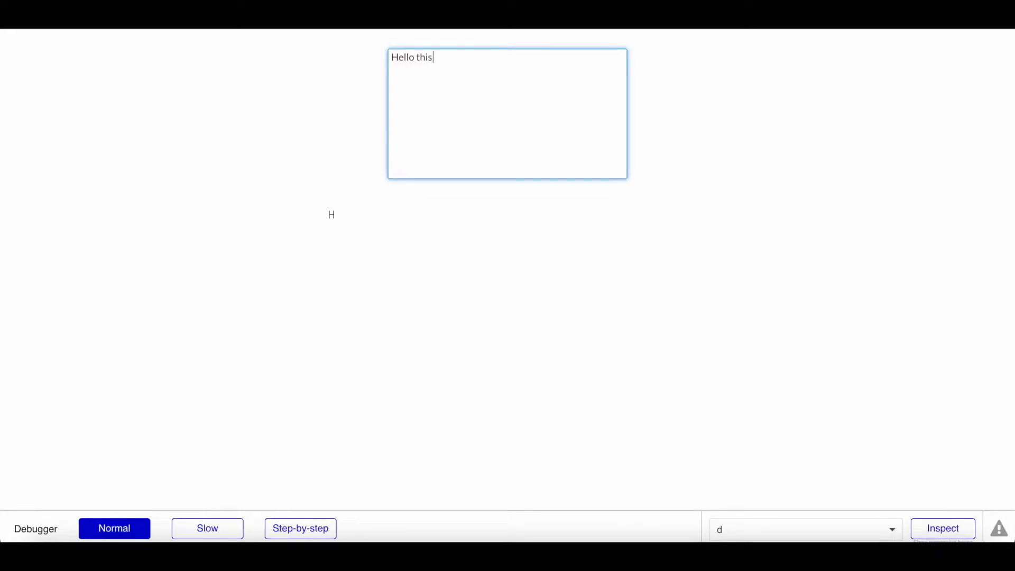
type("is a test")
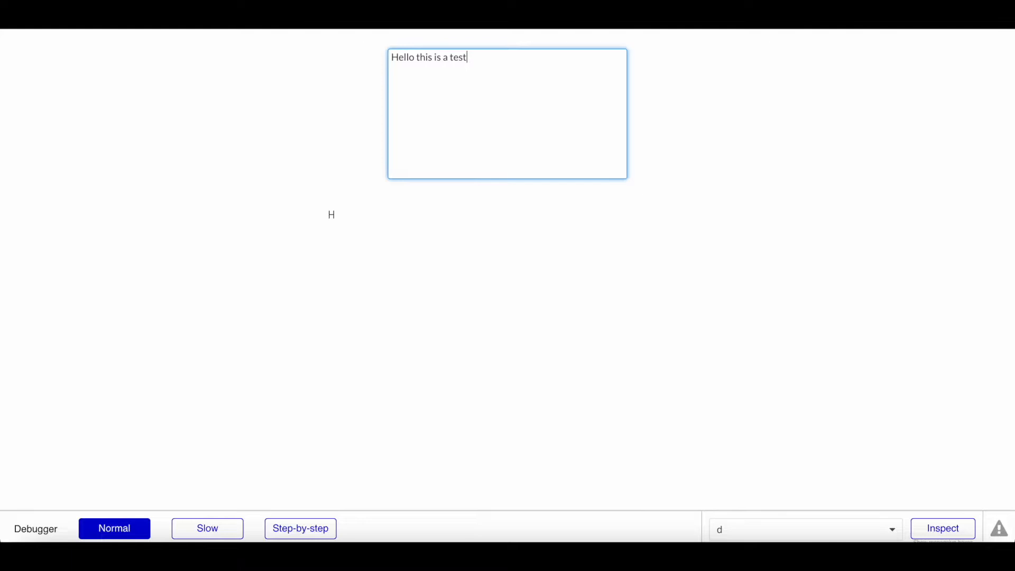
type("Hello this is a test,")
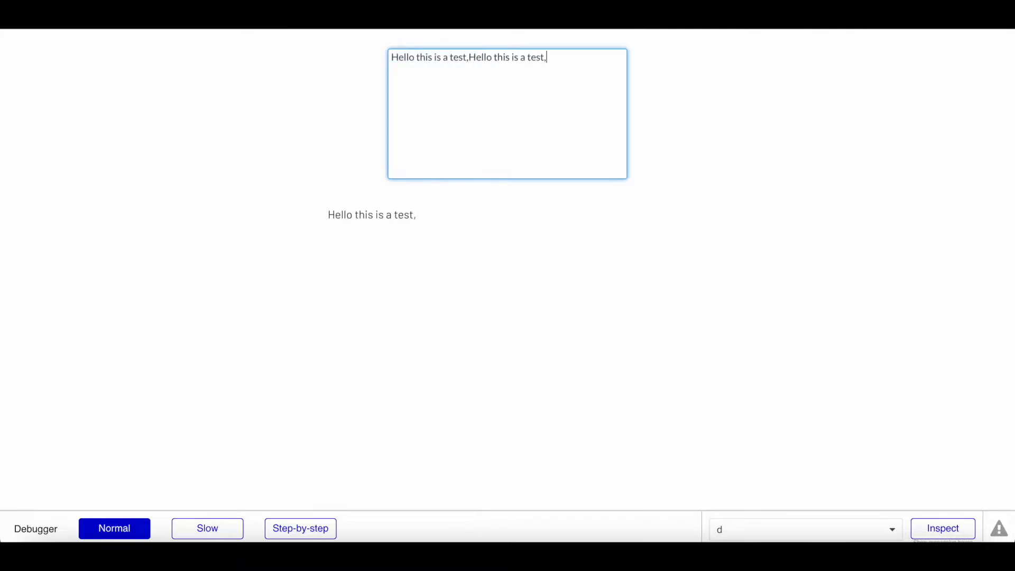
type("Hello this is a test,")
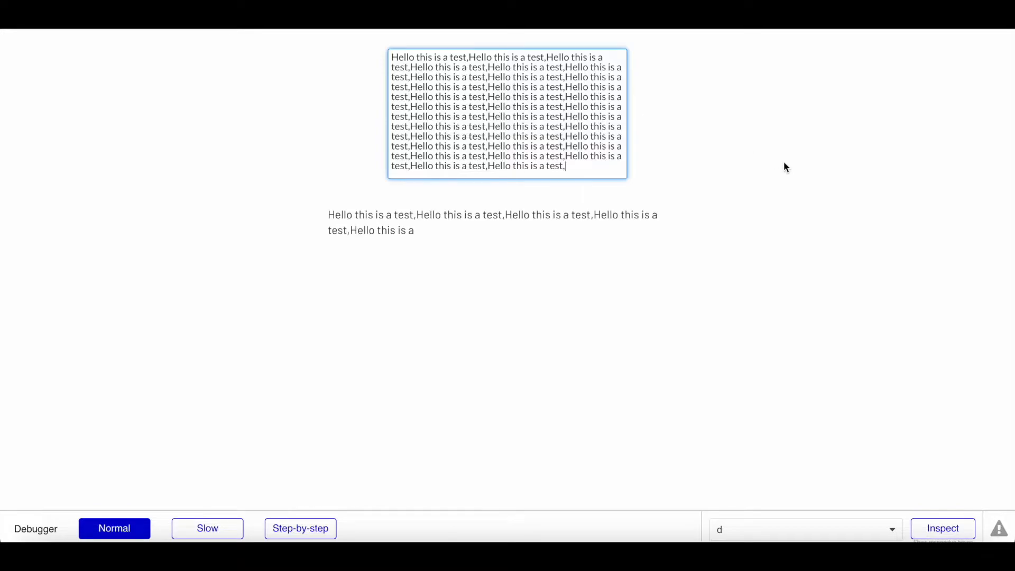
left_click(317, 180)
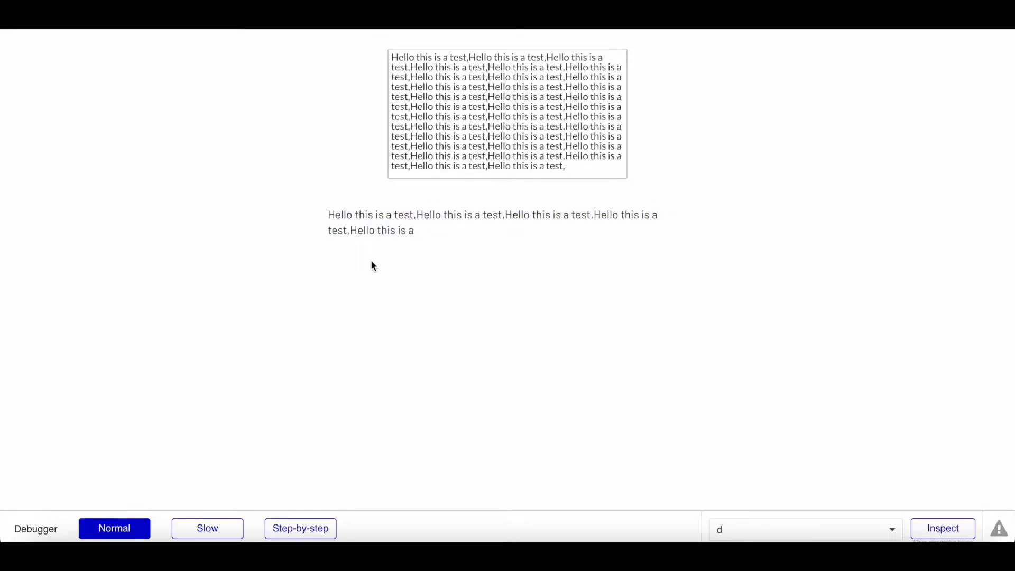
mouse_move(419, 250)
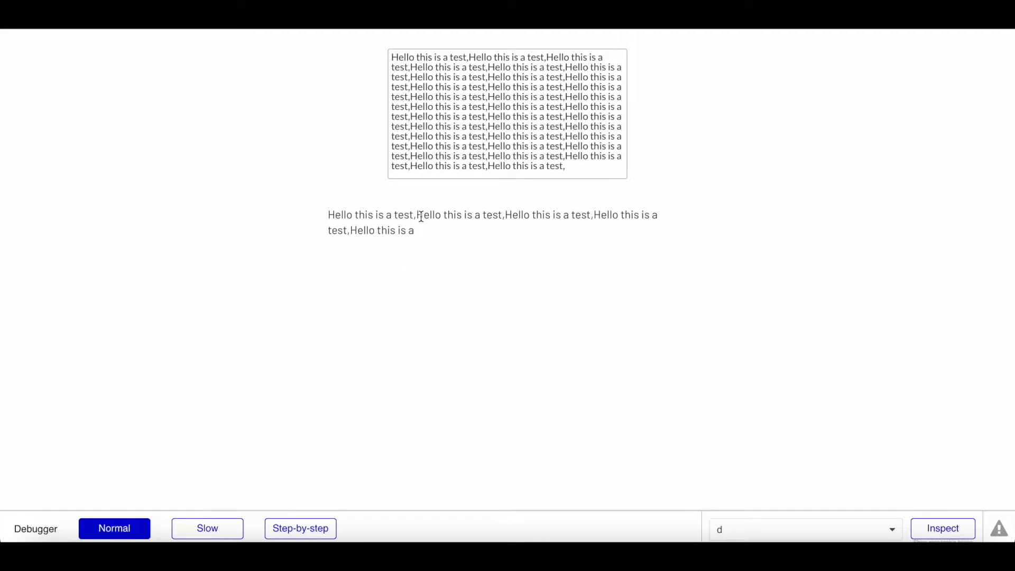
mouse_move(430, 227)
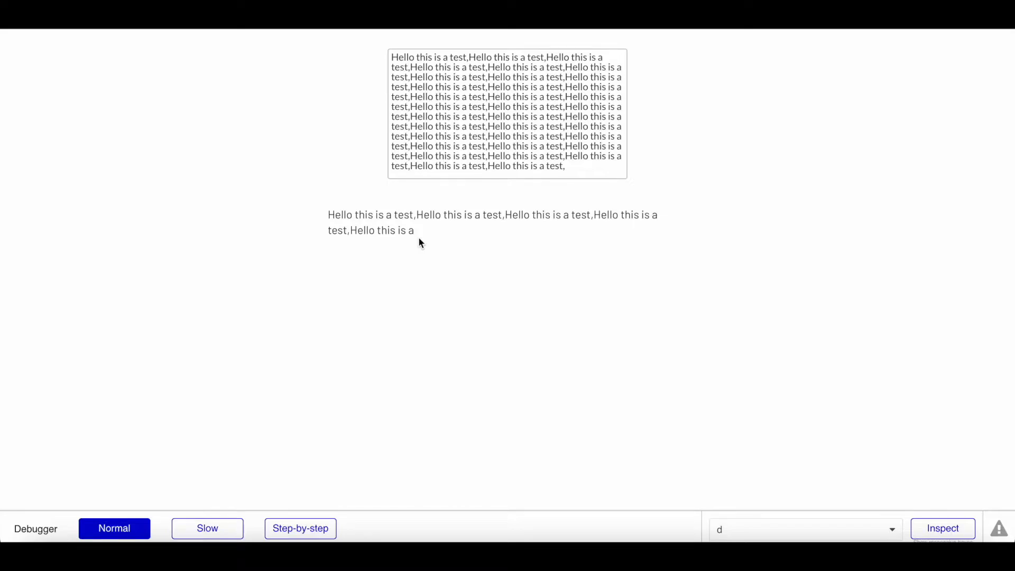
mouse_move(422, 232)
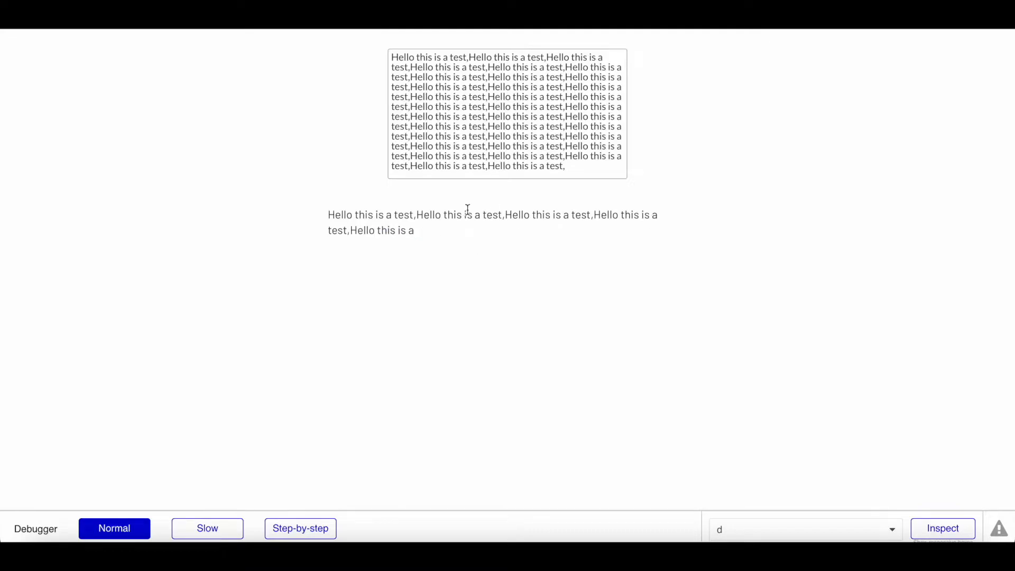
mouse_move(414, 210)
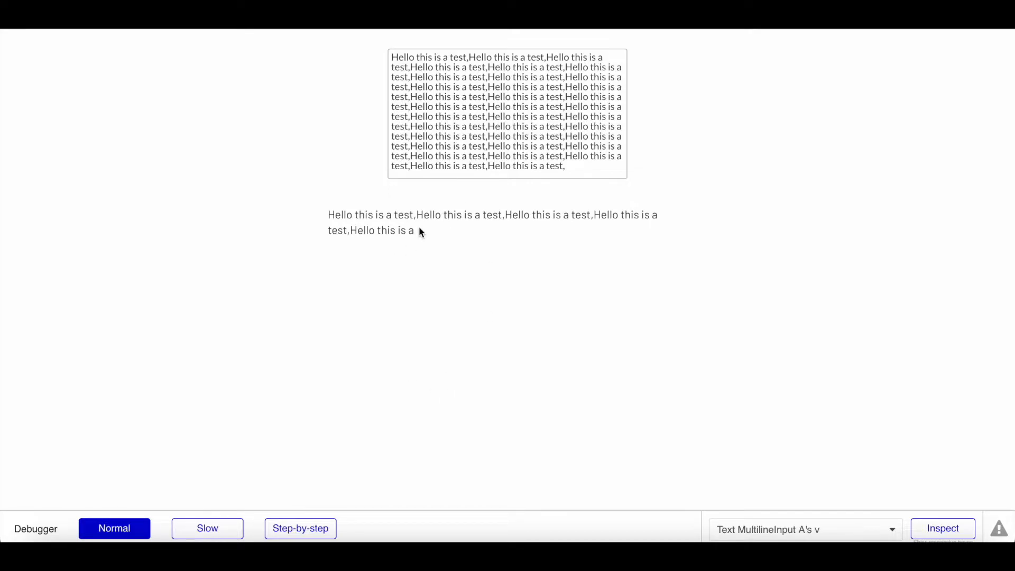
mouse_move(418, 235)
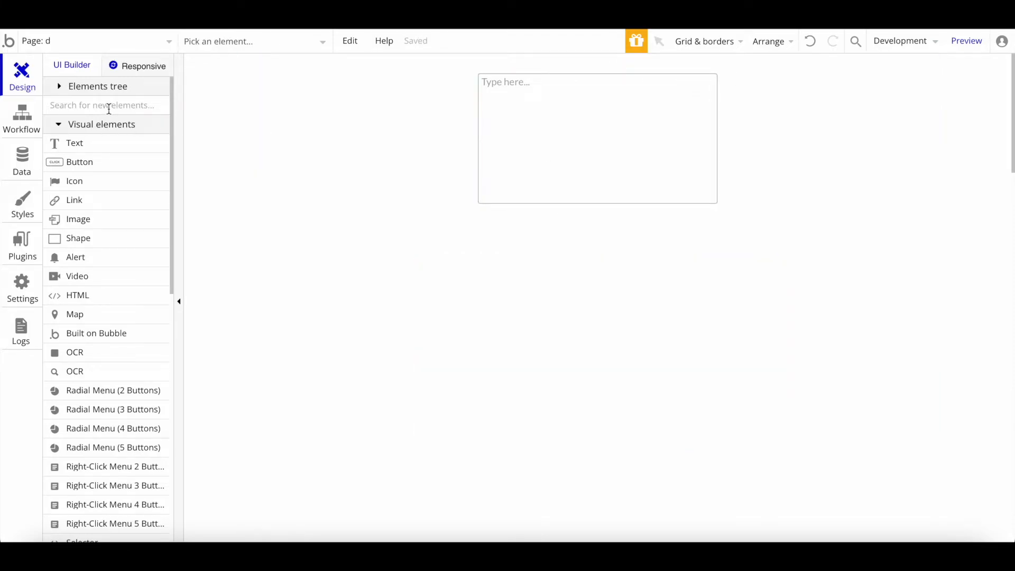
mouse_move(116, 108)
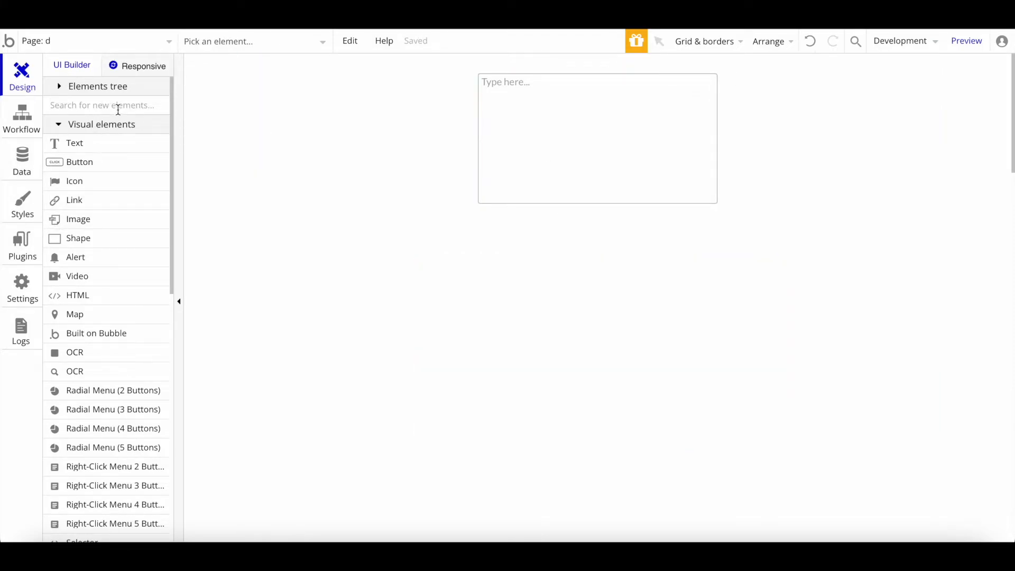
Step: Add a button labelled 'Split' below the multiline input
type("spli")
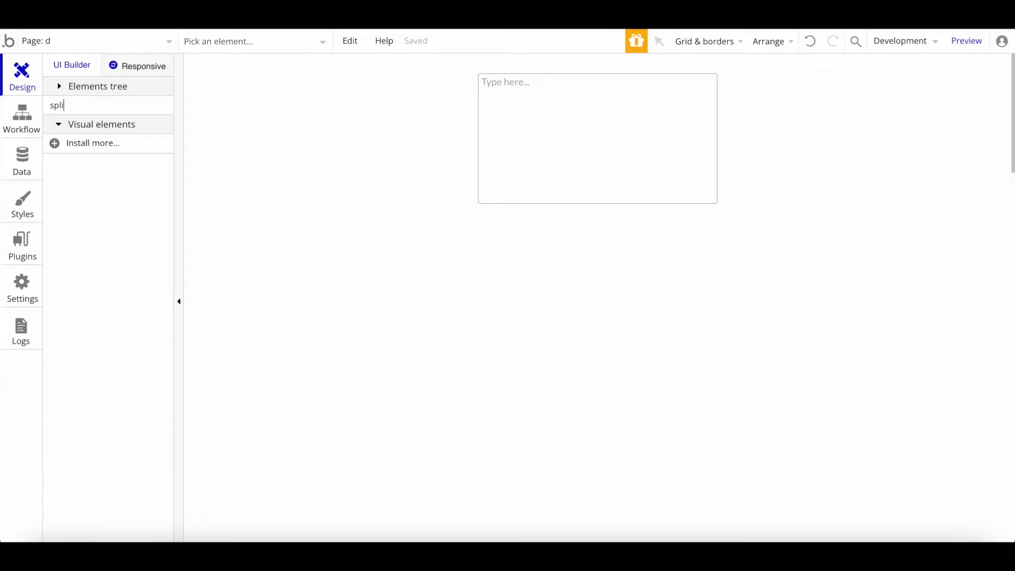
type("t")
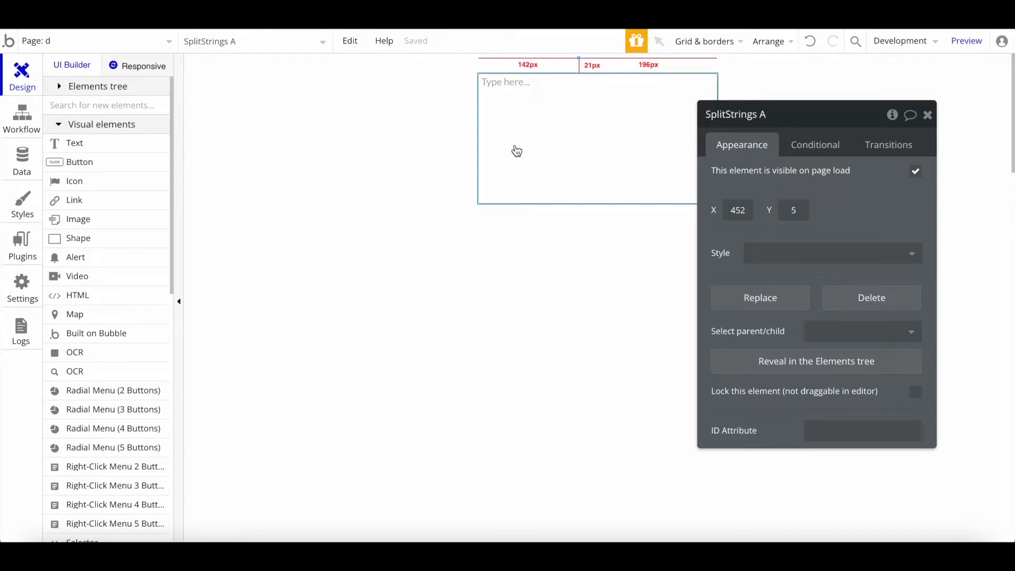
left_click(610, 244)
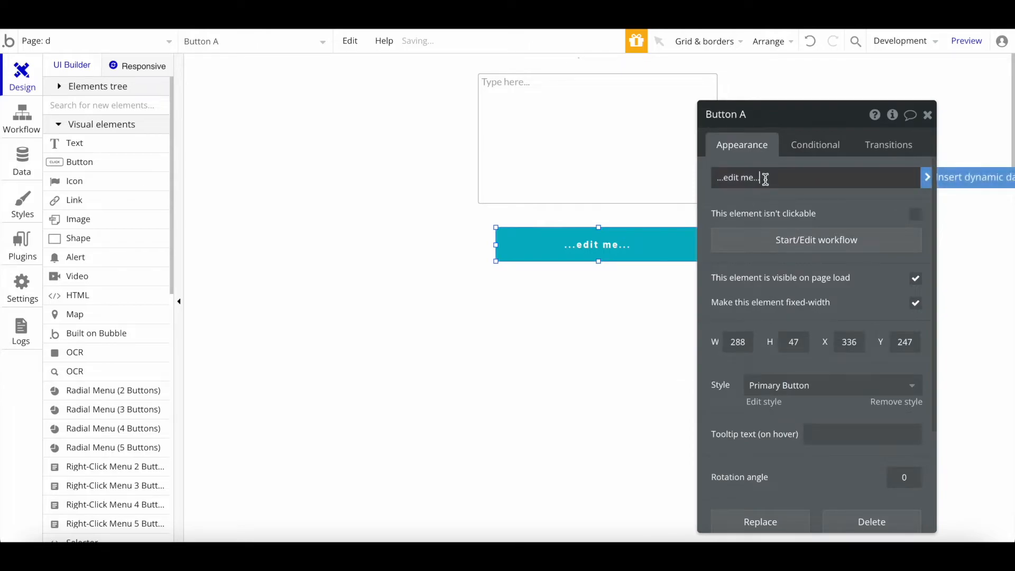
type("Split")
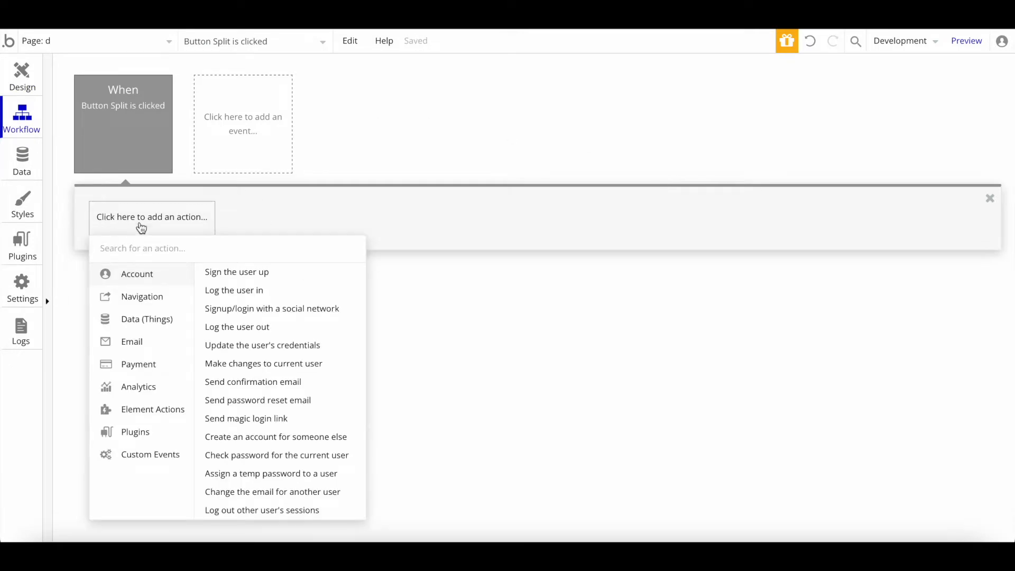
Step: Add a Split a SplitStrings workflow step on MultilineInput A's value with max 100 characters
left_click(152, 408)
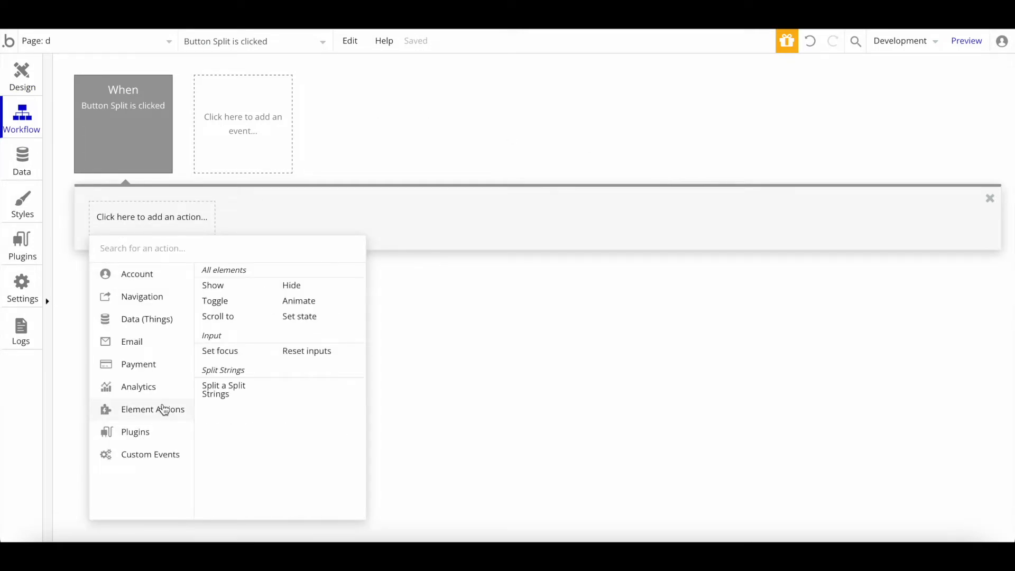
left_click(223, 389)
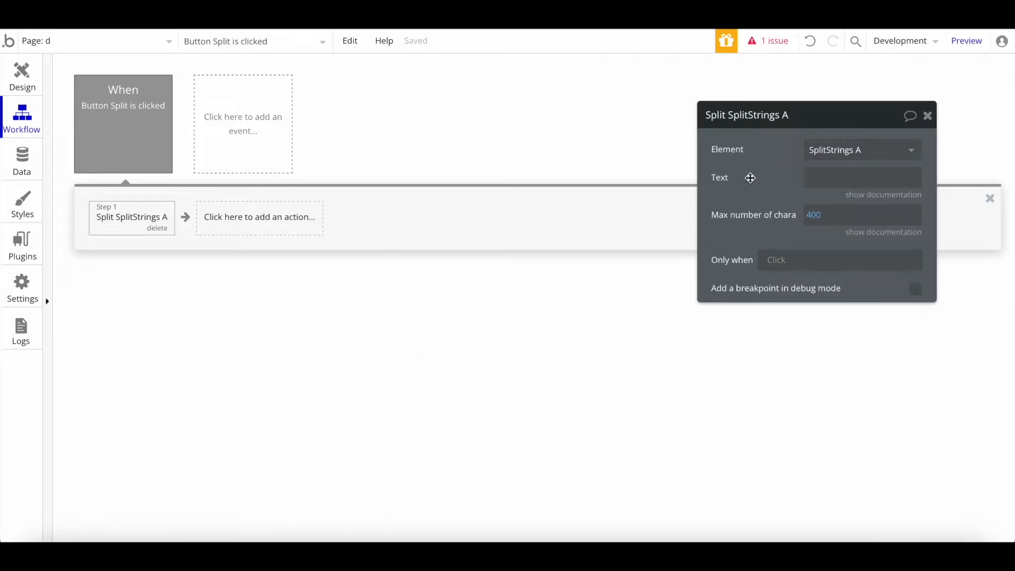
left_click(884, 194)
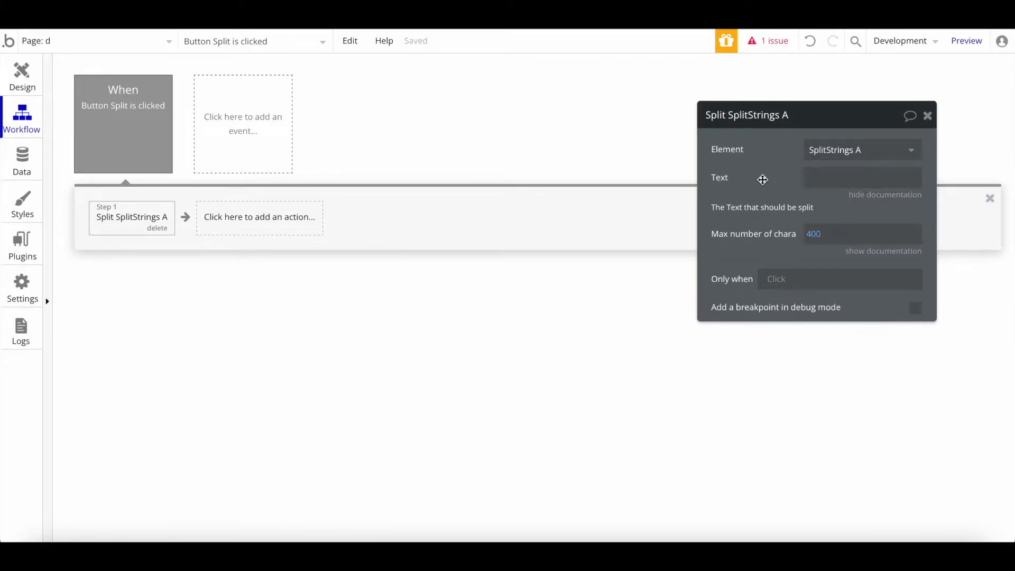
mouse_move(965, 172)
type("u")
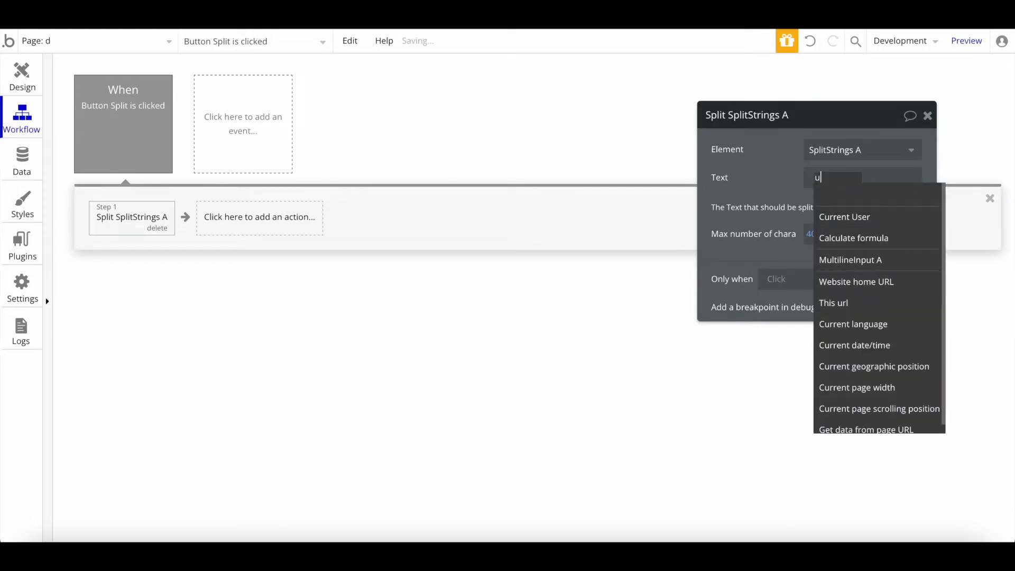
left_click(850, 260)
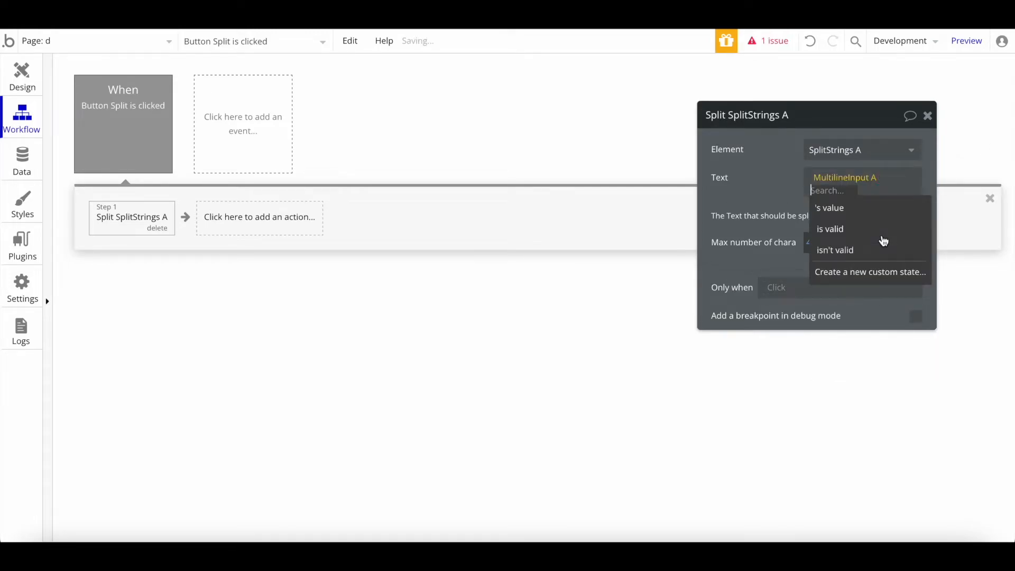
left_click(829, 208)
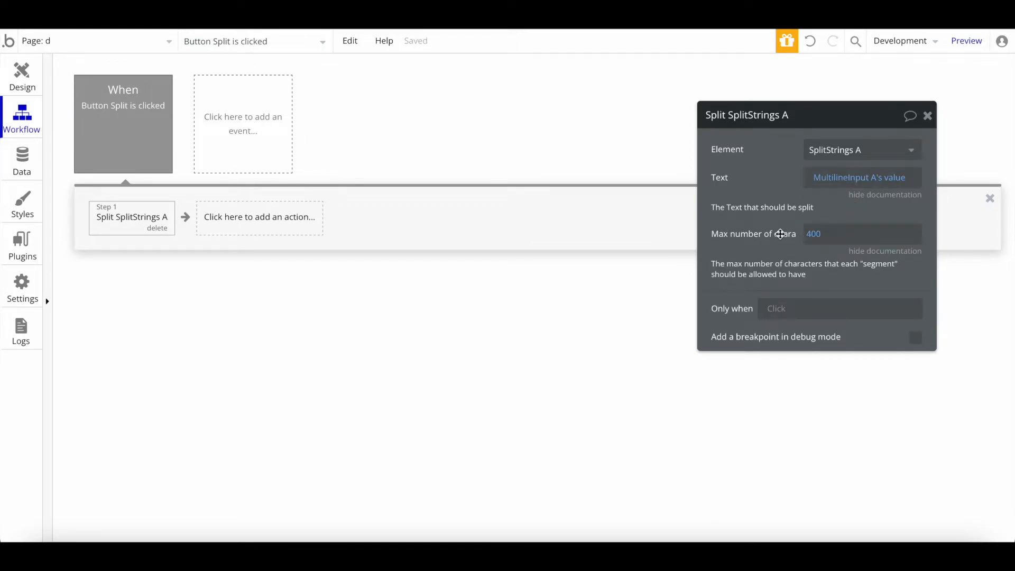
mouse_move(754, 234)
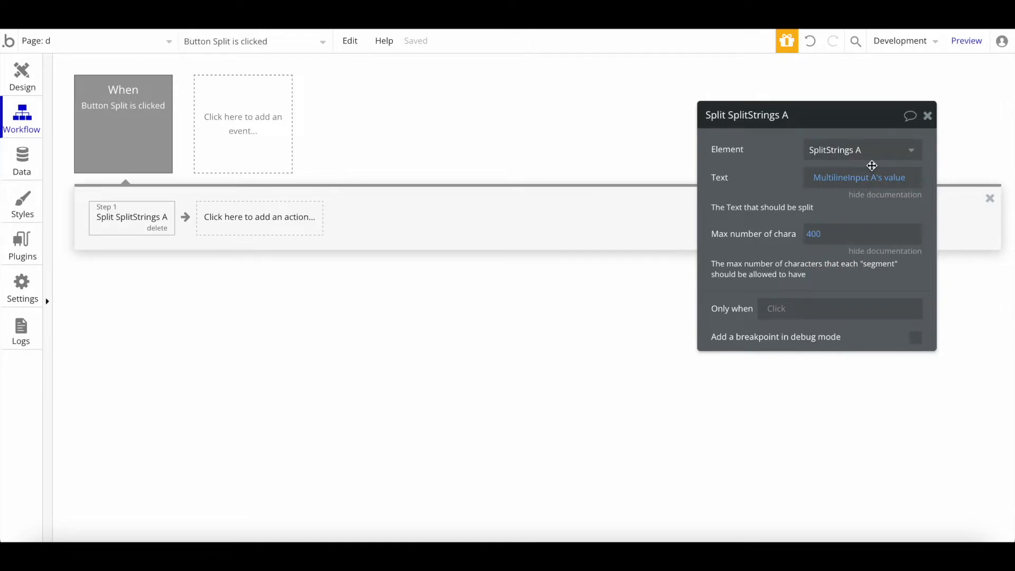
mouse_move(855, 251)
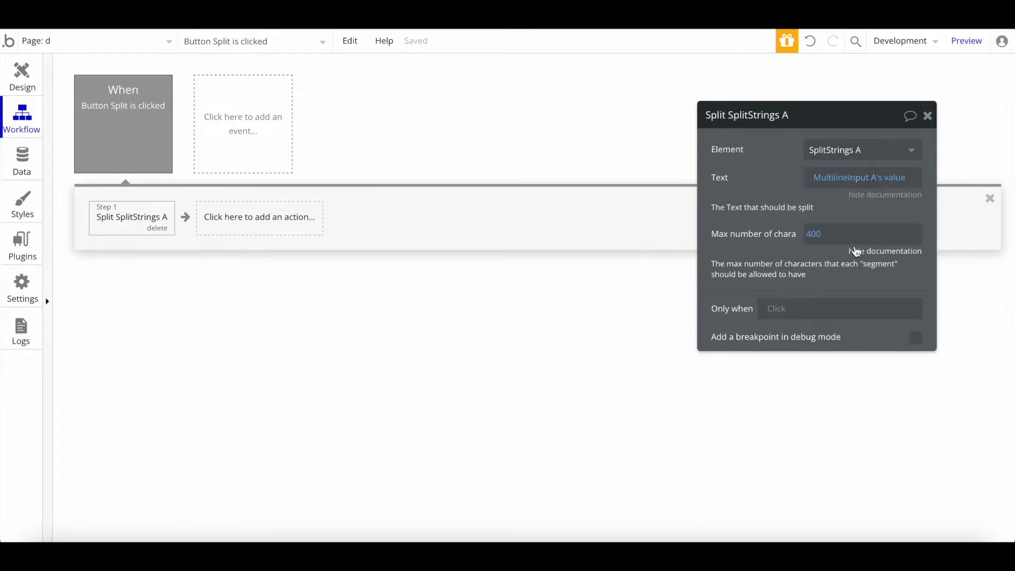
type("100")
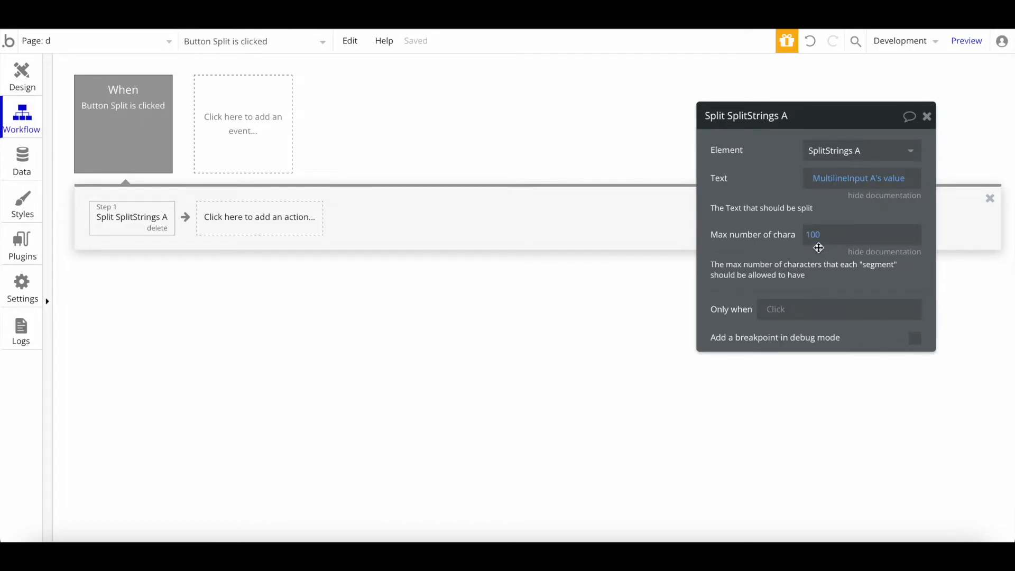
mouse_move(832, 277)
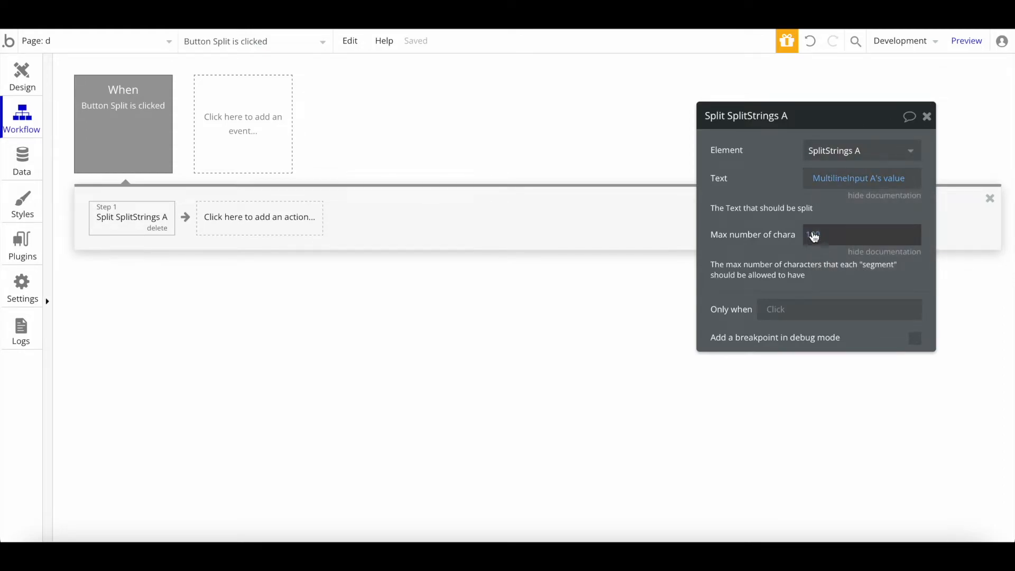
type("100")
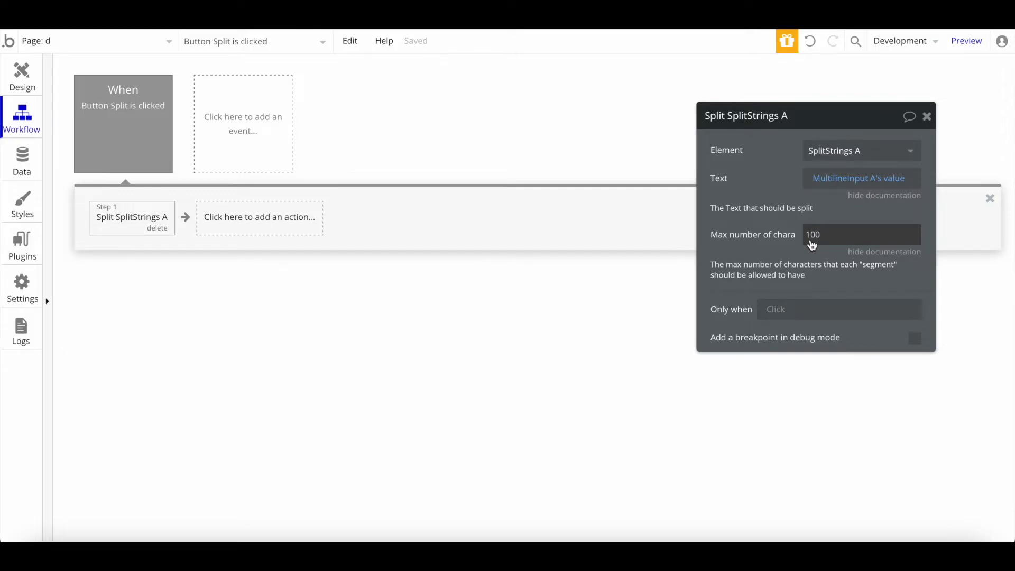
mouse_move(819, 244)
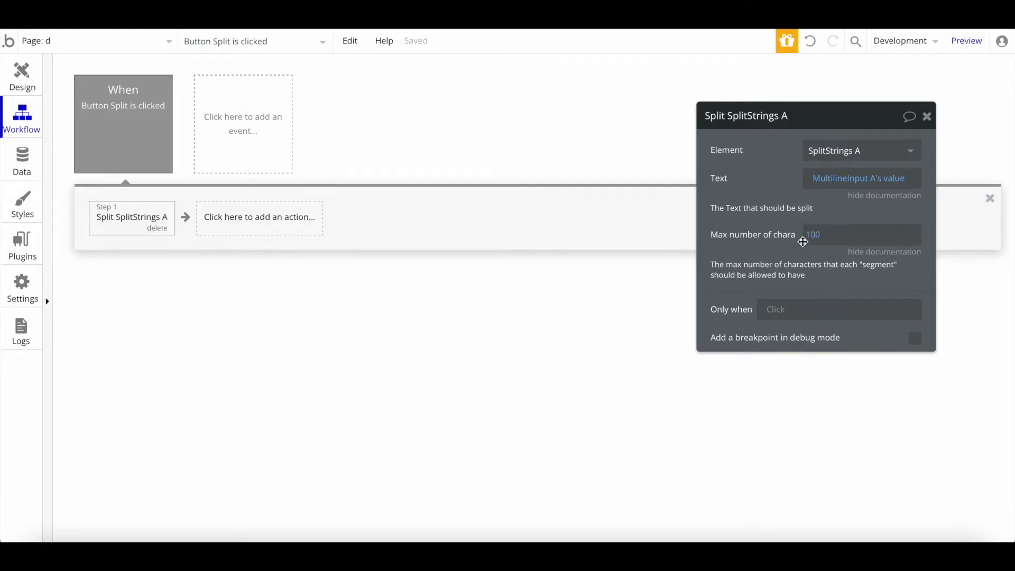
mouse_move(809, 253)
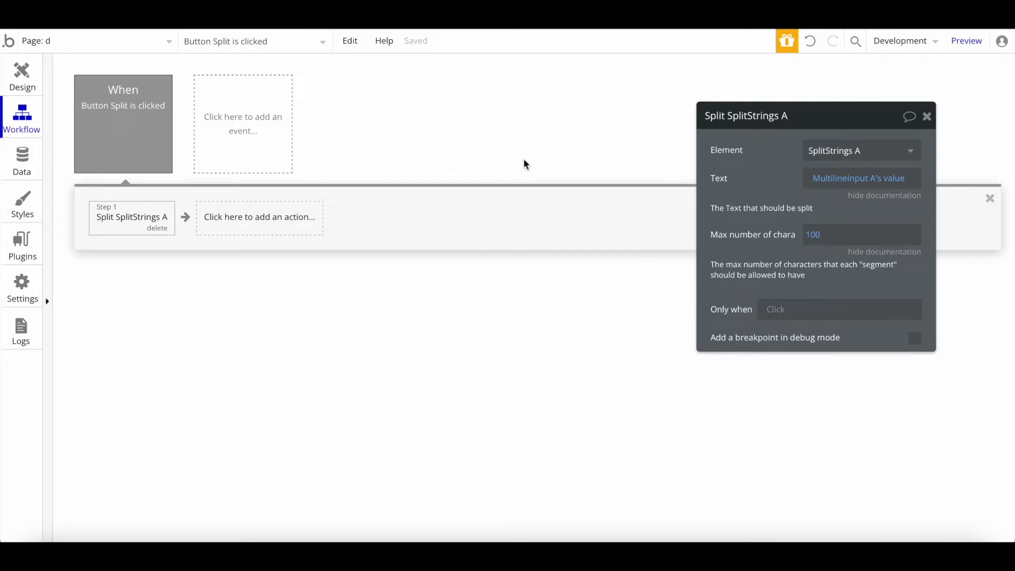
mouse_move(803, 254)
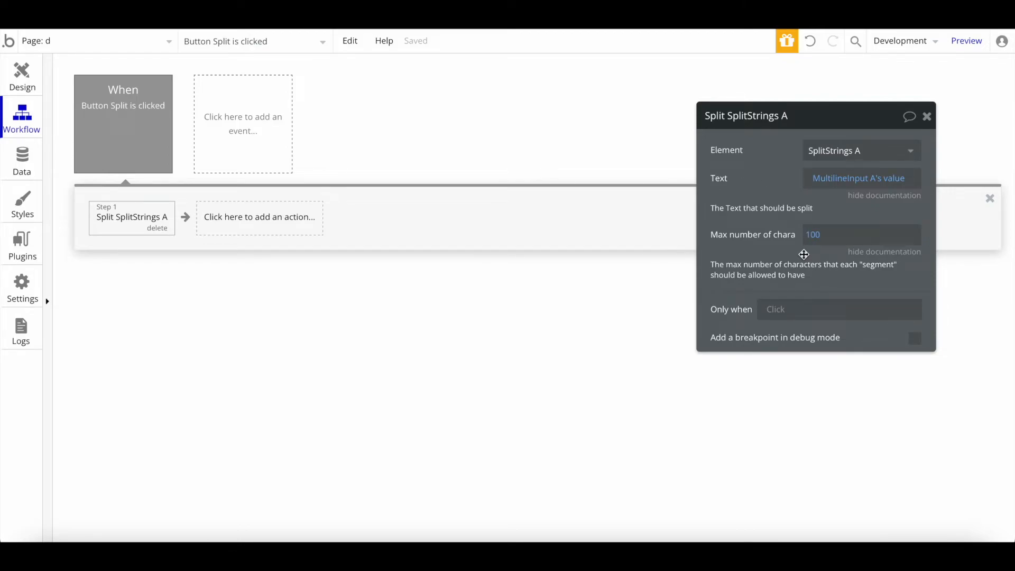
Step: Change the split step's Max number of characters from 100 to 200
left_click(860, 235)
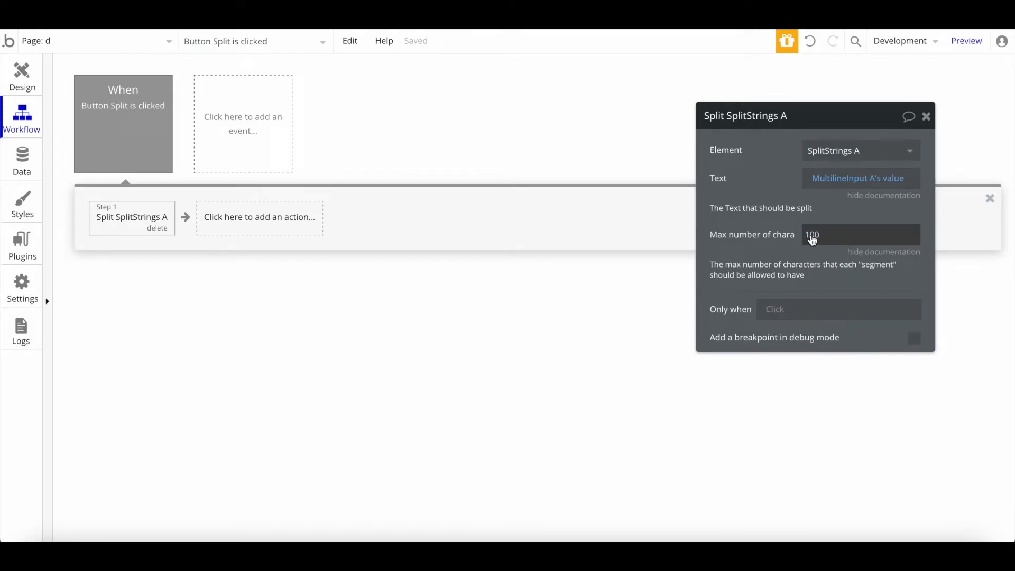
type("20")
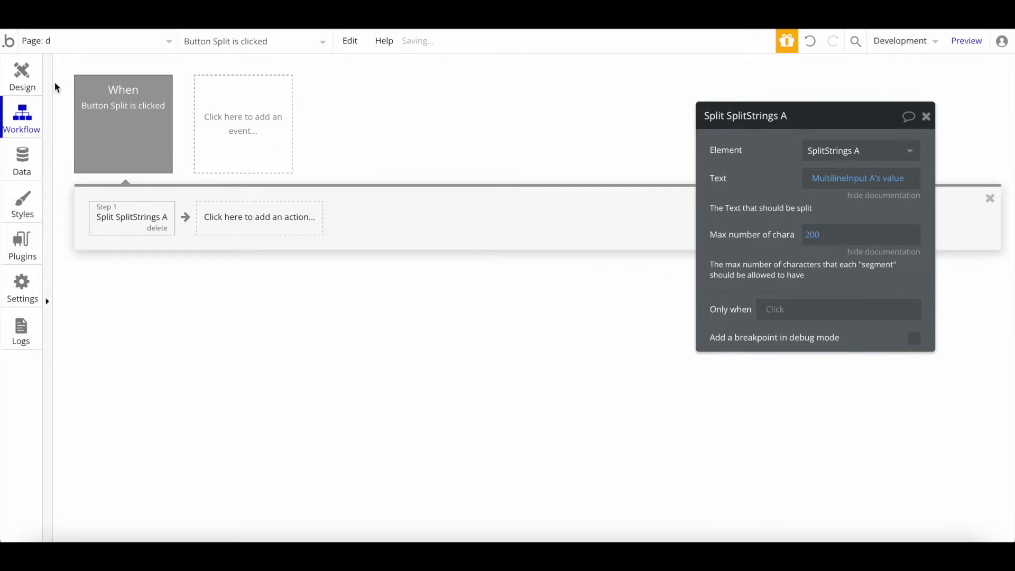
Step: Place RepeatingGroup A under the Split button and set its type of content to text
left_click(22, 74)
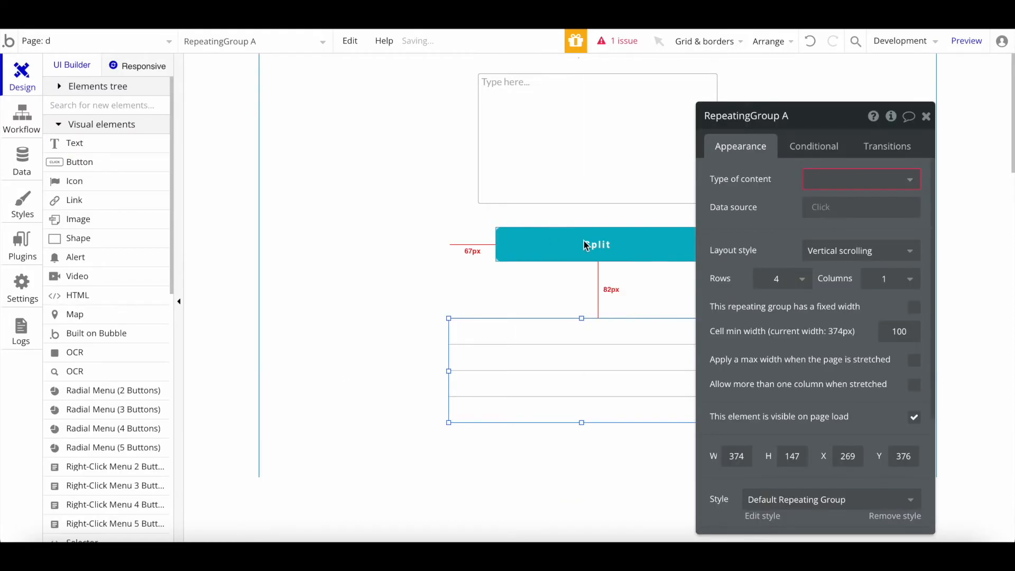
left_click_drag(570, 370, 599, 370)
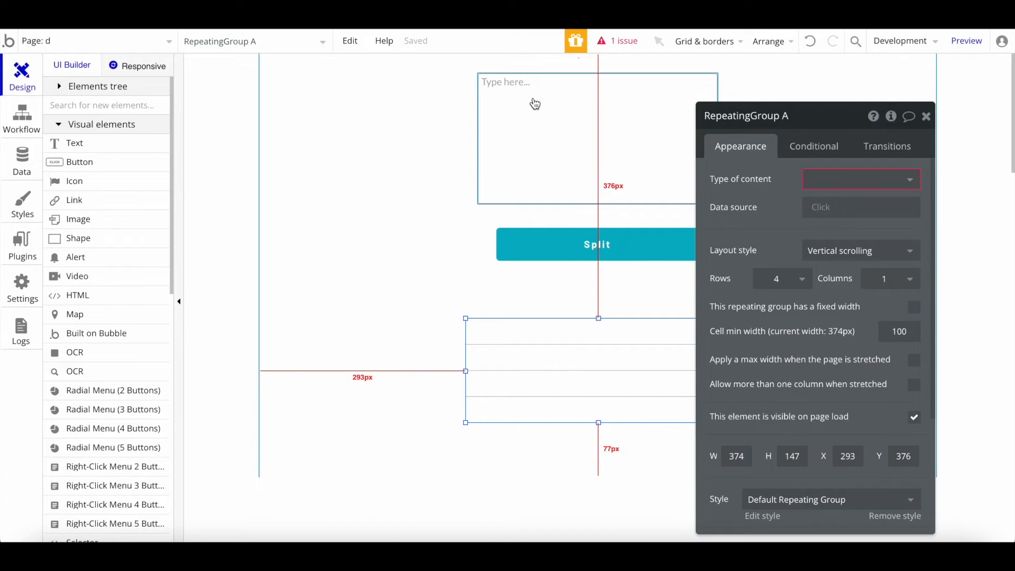
type("te")
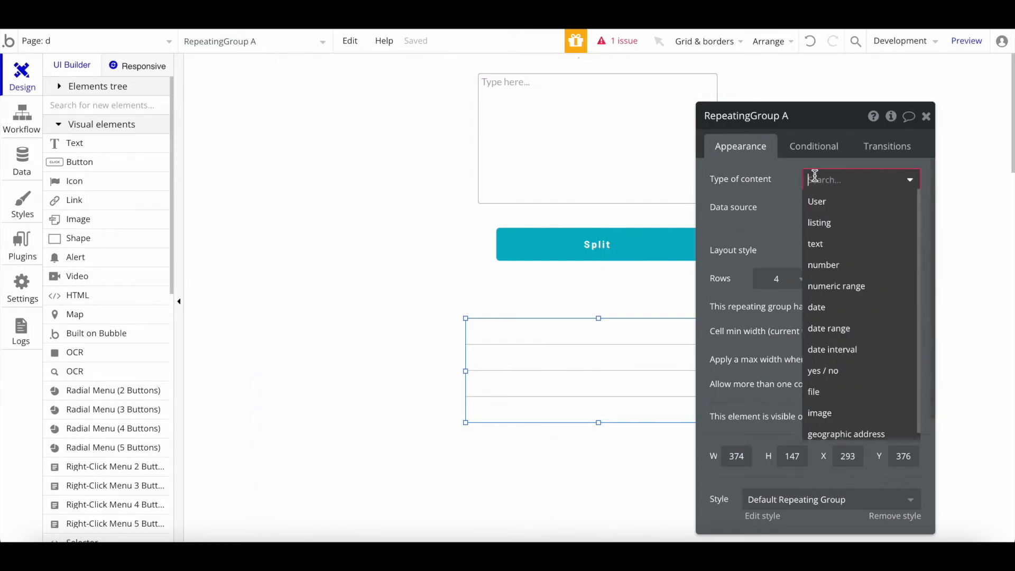
left_click(815, 243)
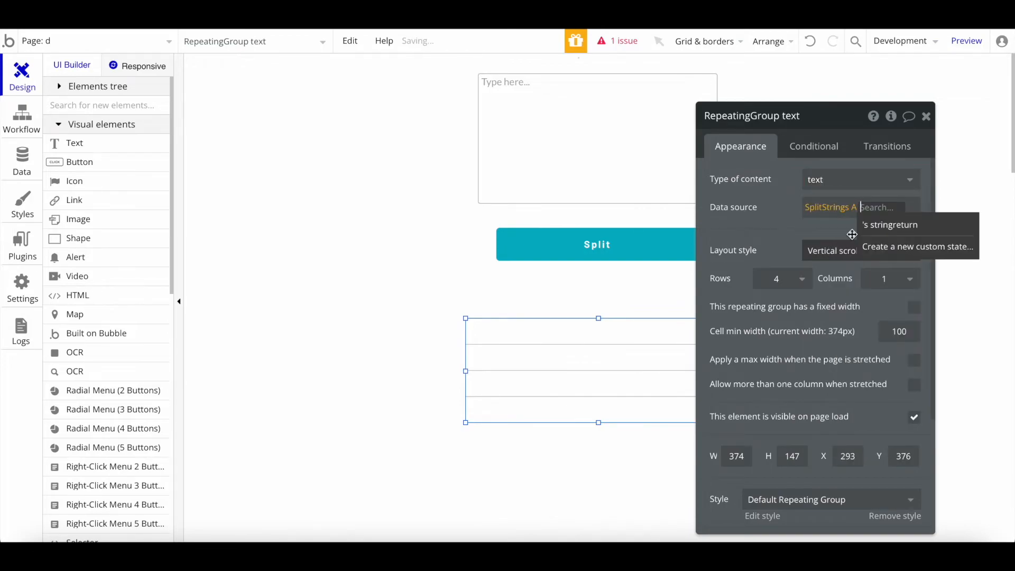
Step: Feed it SplitStrings A's stringreturn, show Current cell's text in each cell, and preview
left_click(890, 224)
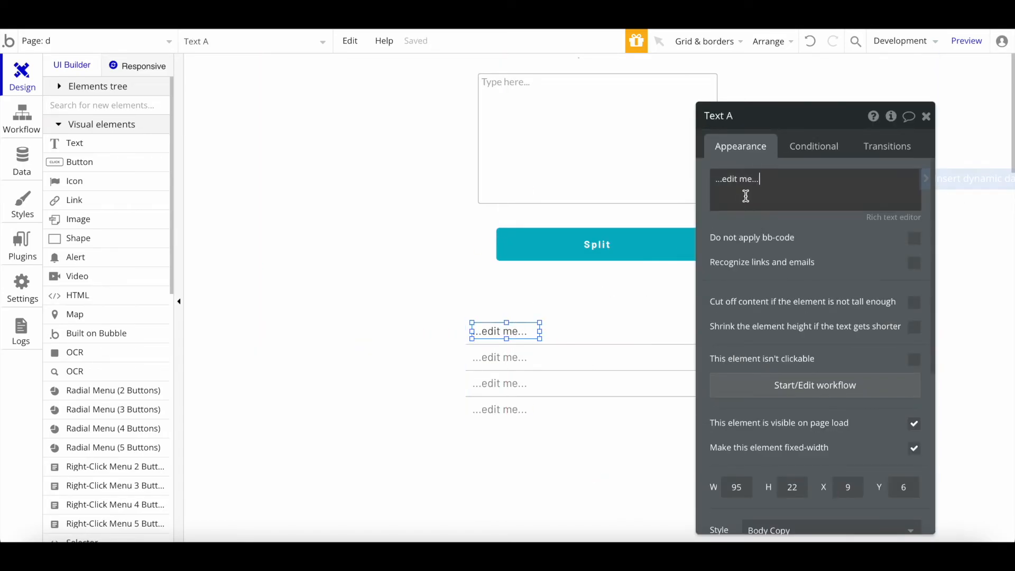
triple_click(738, 179)
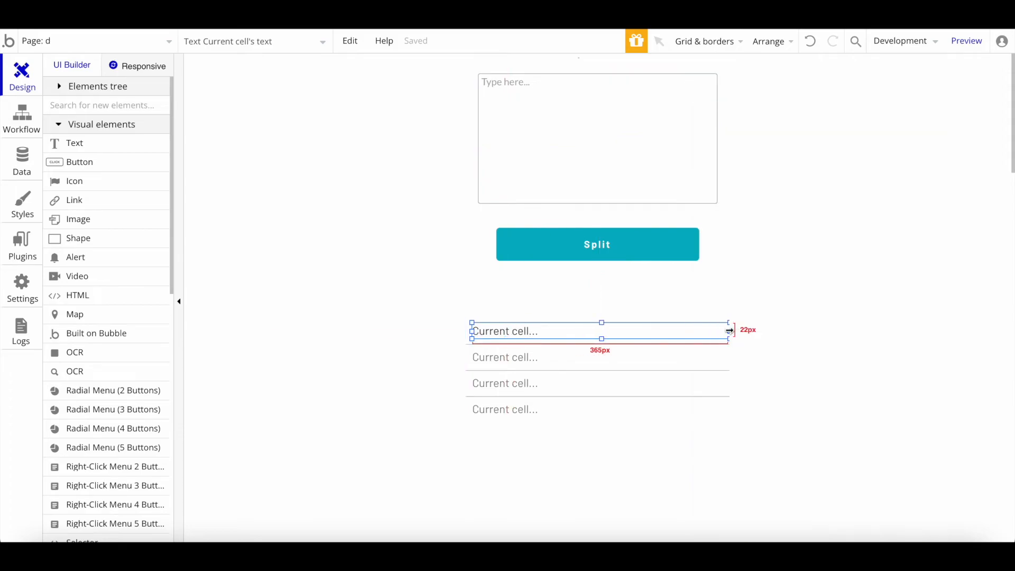
left_click(965, 42)
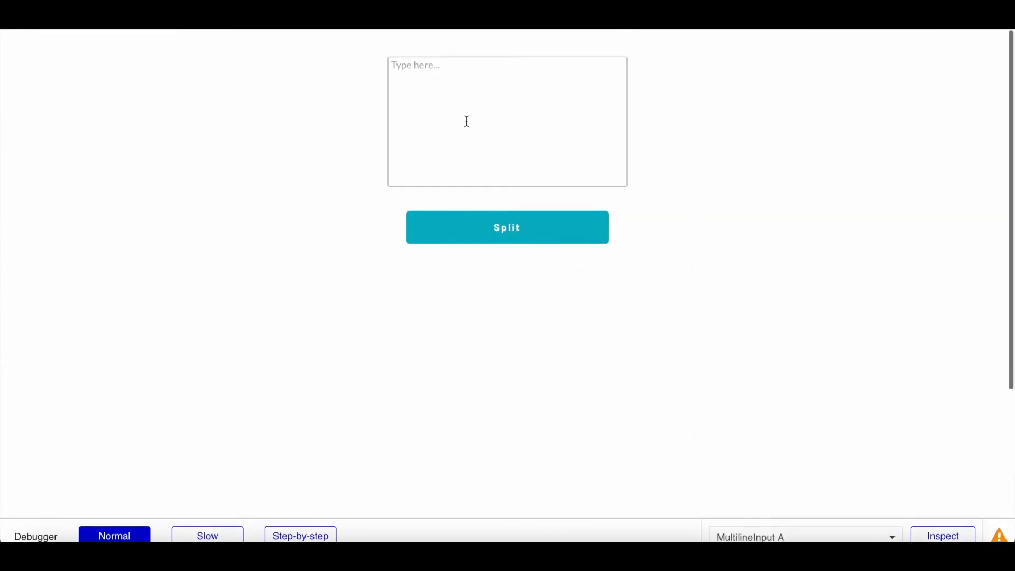
Step: Paste the multi-paragraph Nocode HQ tutorial text into the preview's multiline input
type("In this tutorial you will learn how to extract text from images in bubble using our plugin.No external APIs required!")
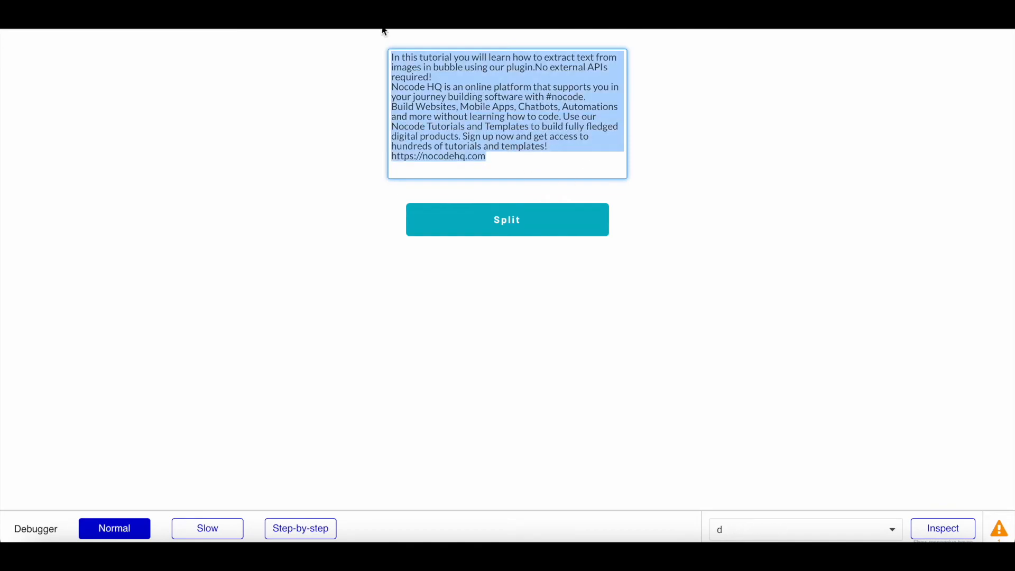
left_click(492, 146)
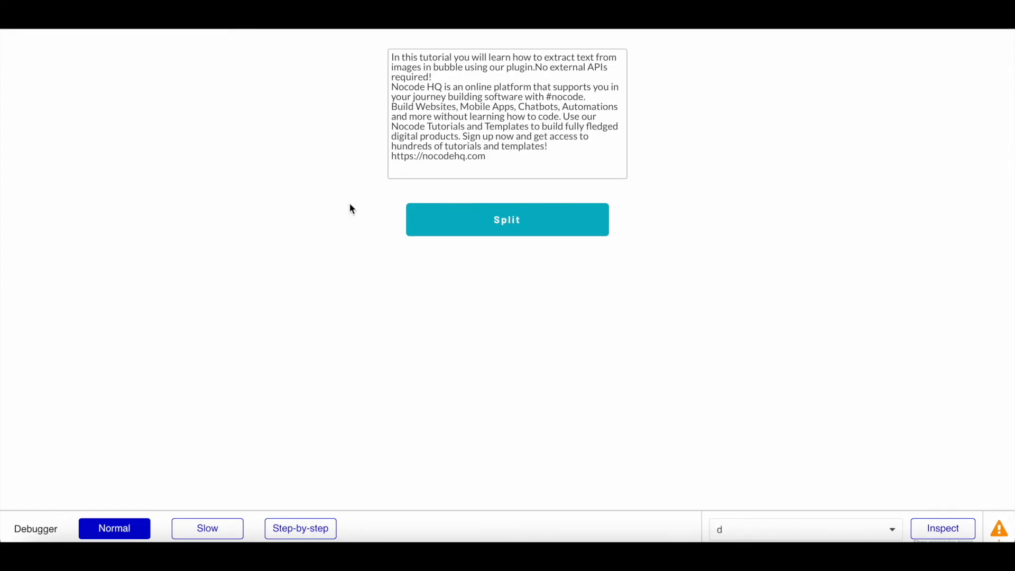
Step: Run Split and scroll through the resulting segments down to the nocodehq.com link
left_click(507, 219)
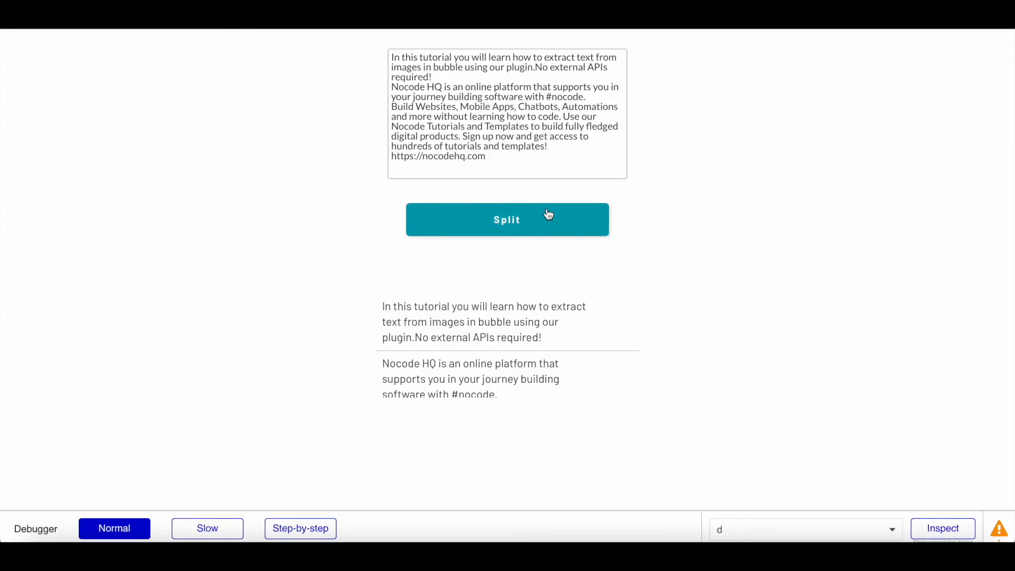
scroll("down", 3)
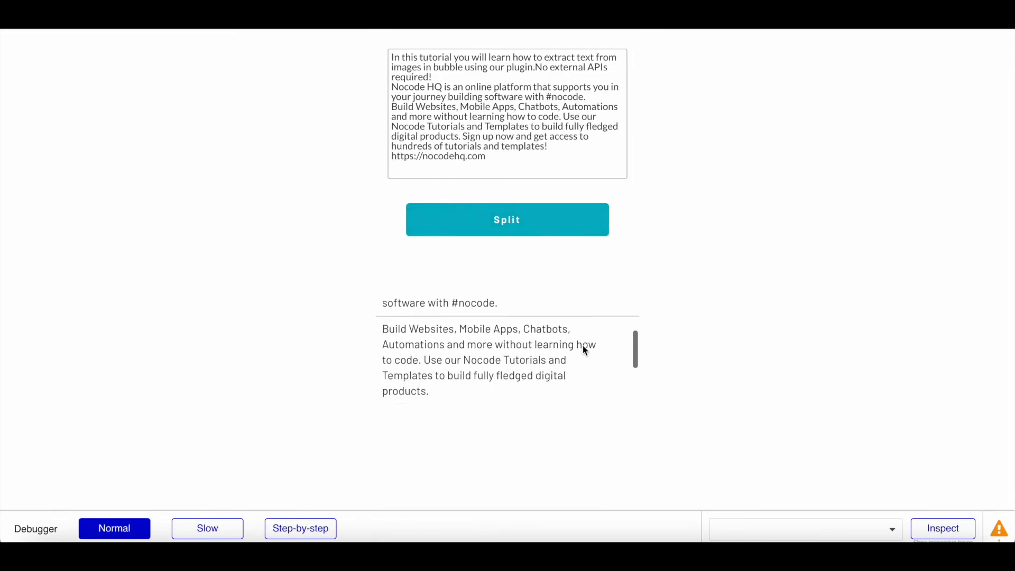
scroll("down", 3)
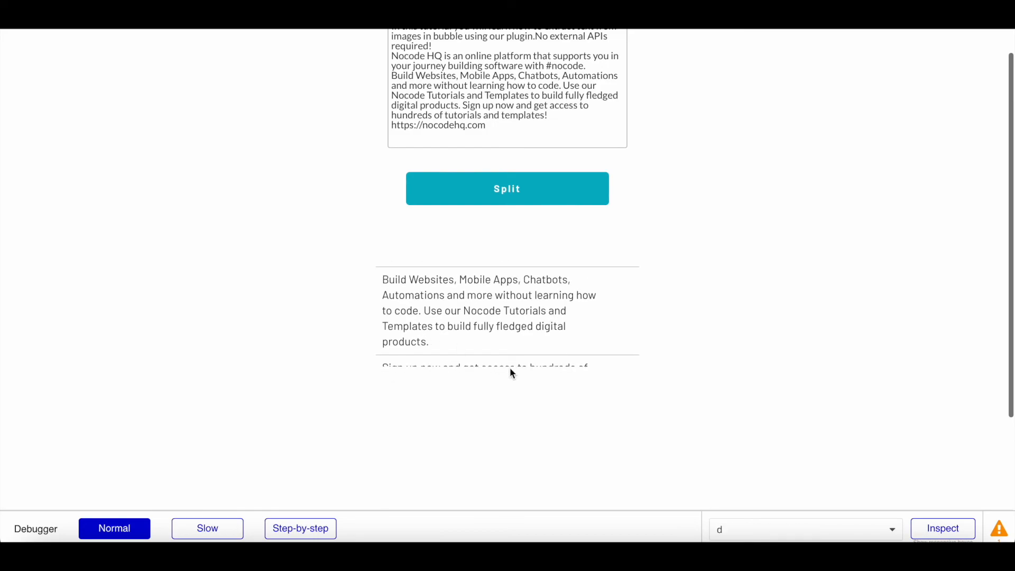
scroll("down", 3)
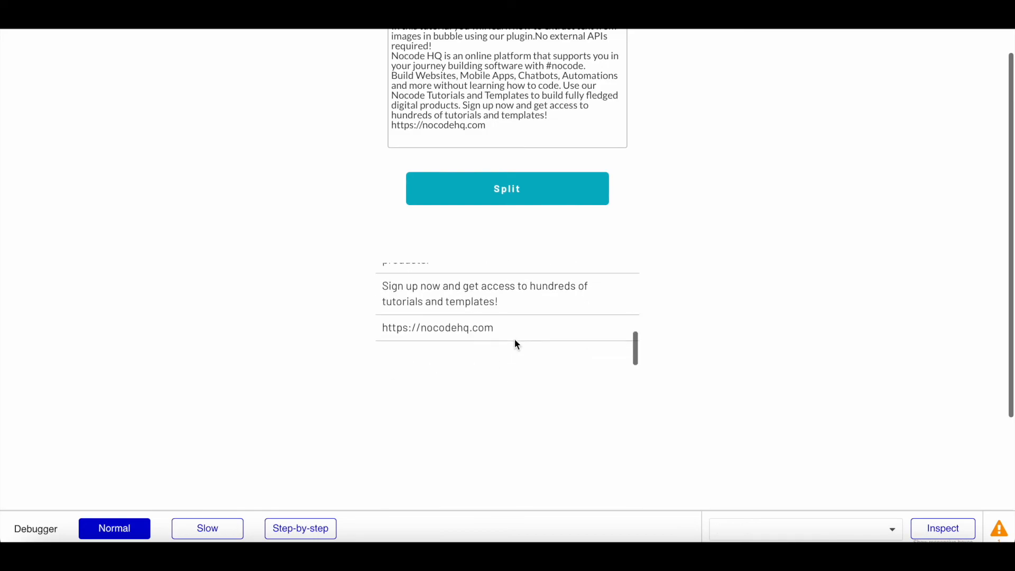
scroll("down", 3)
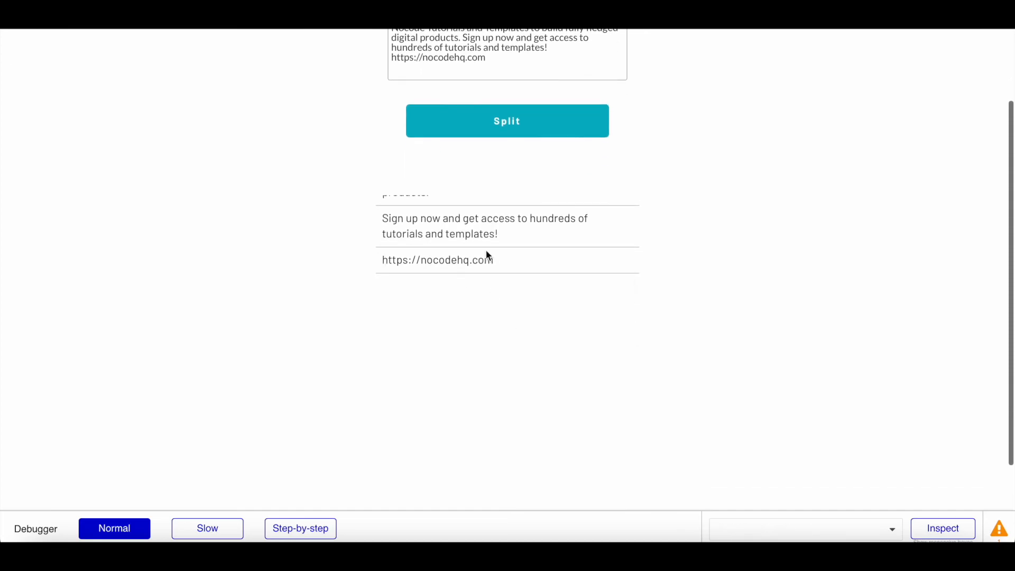